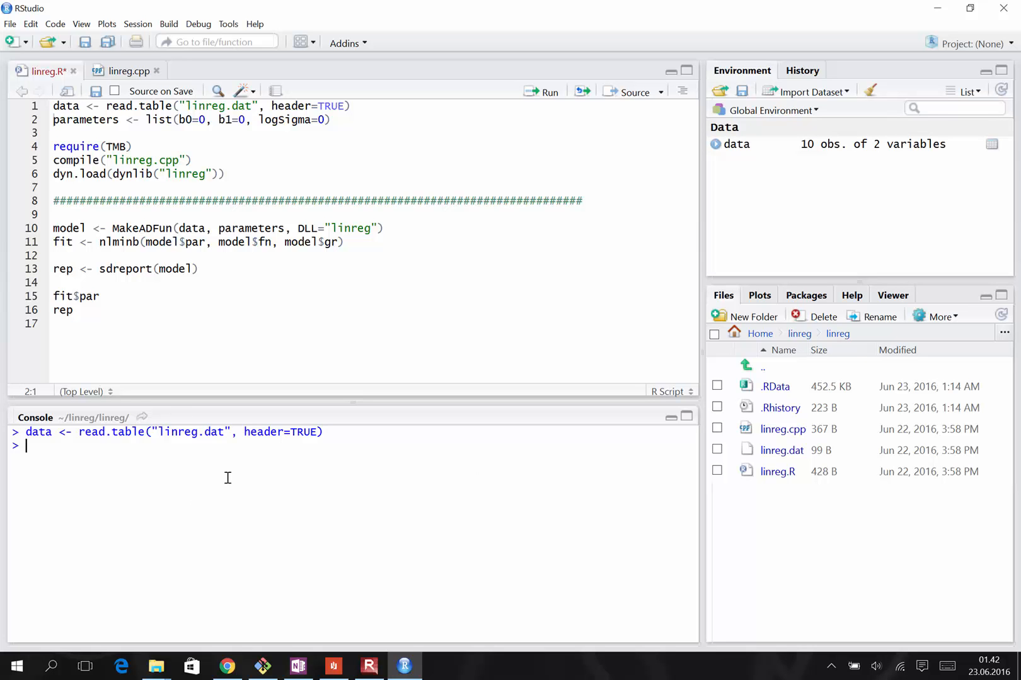
Print the data in the console to list its ten x and y observations.
{"action": "type", "text": "data"}
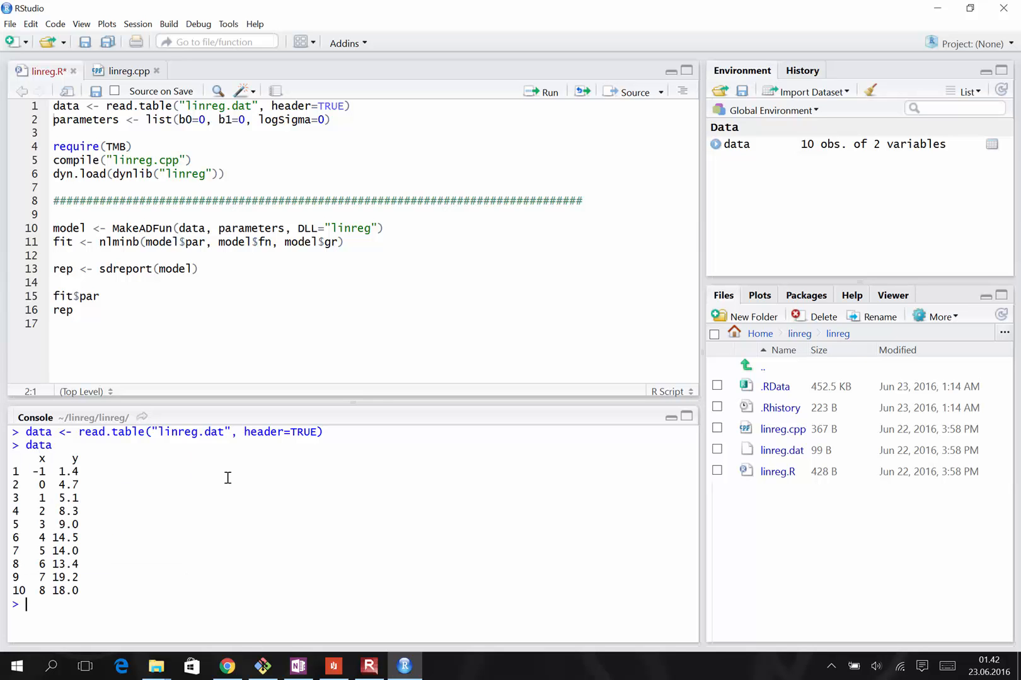
{"action": "mouse_move", "coordinate": [56, 471]}
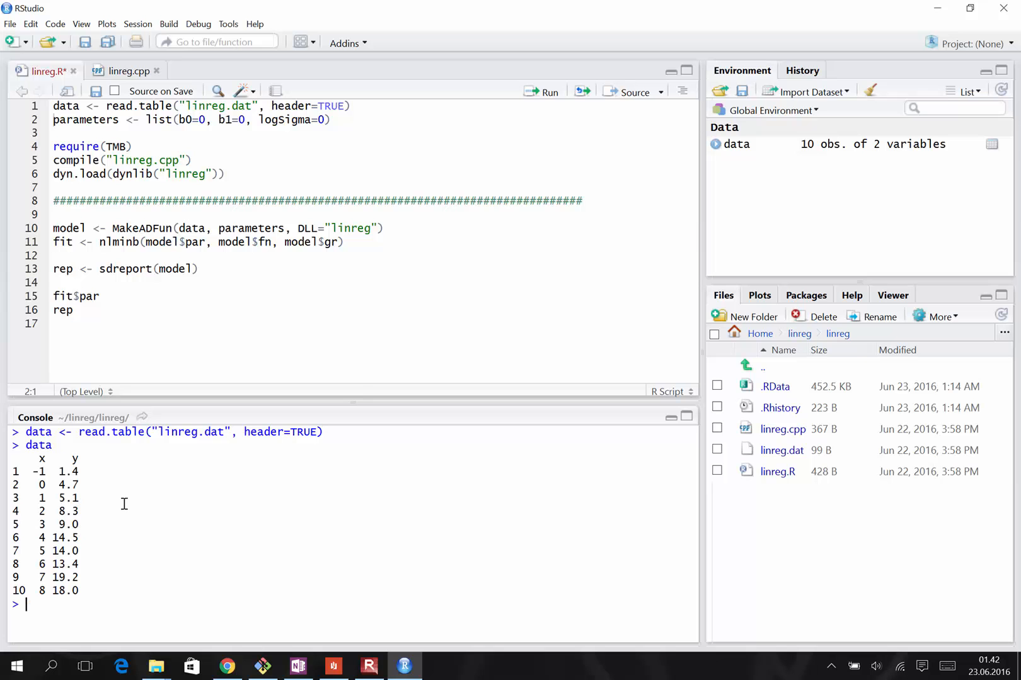
{"action": "mouse_move", "coordinate": [158, 525]}
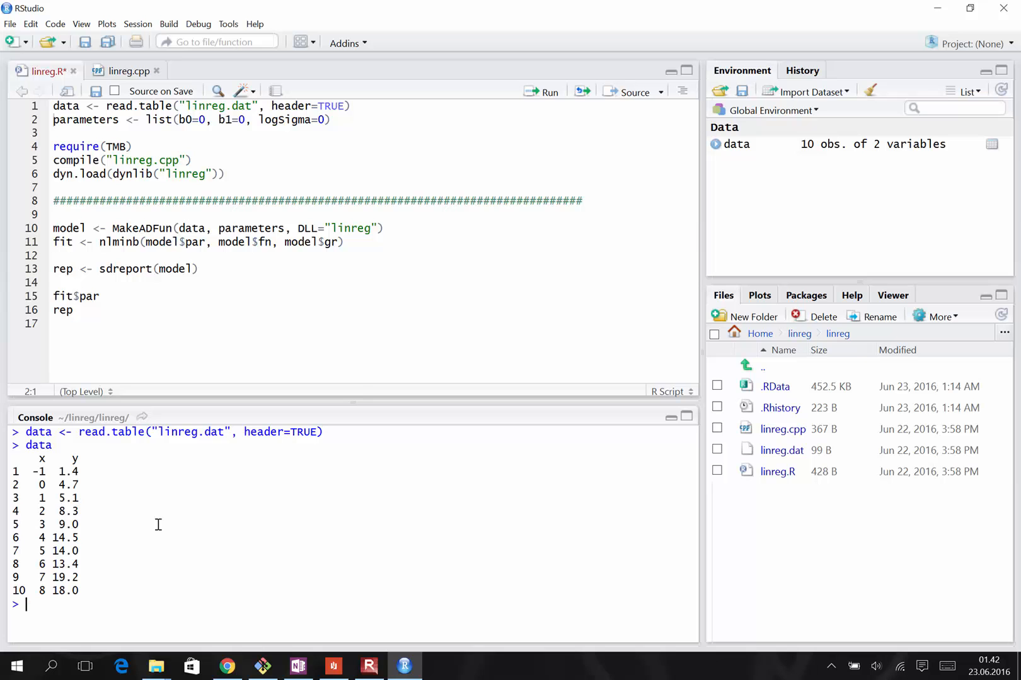
Run lm(y~x, data) in the console, giving intercept 4.078 and slope 1.909.
{"action": "type", "text": "lm"}
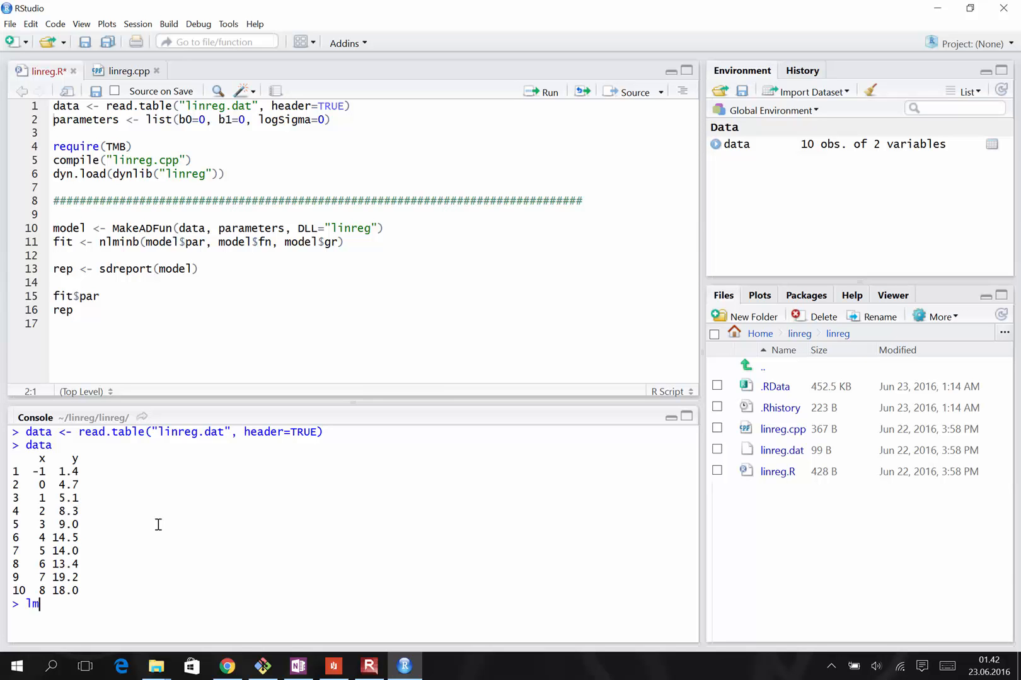
{"action": "type", "text": "()"}
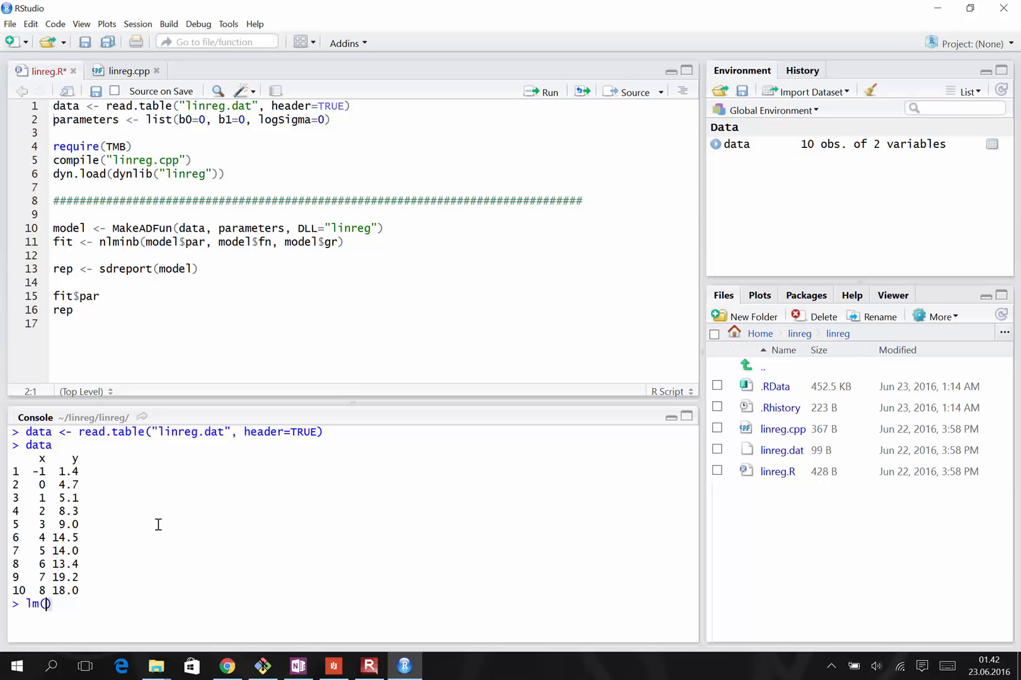
{"action": "type", "text": "y"}
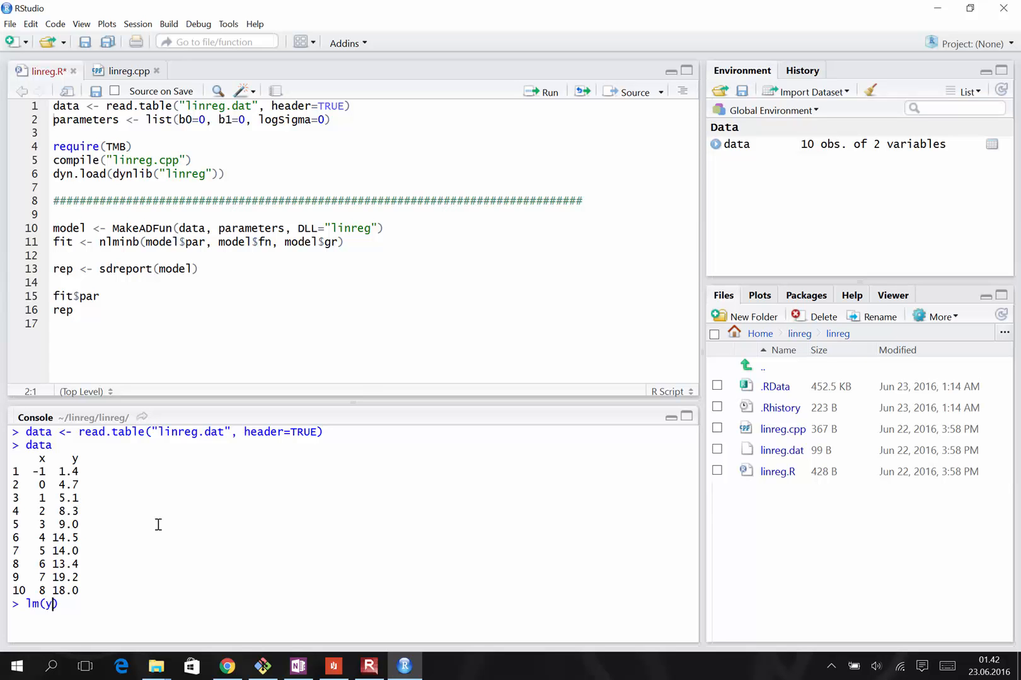
{"action": "type", "text": "~"}
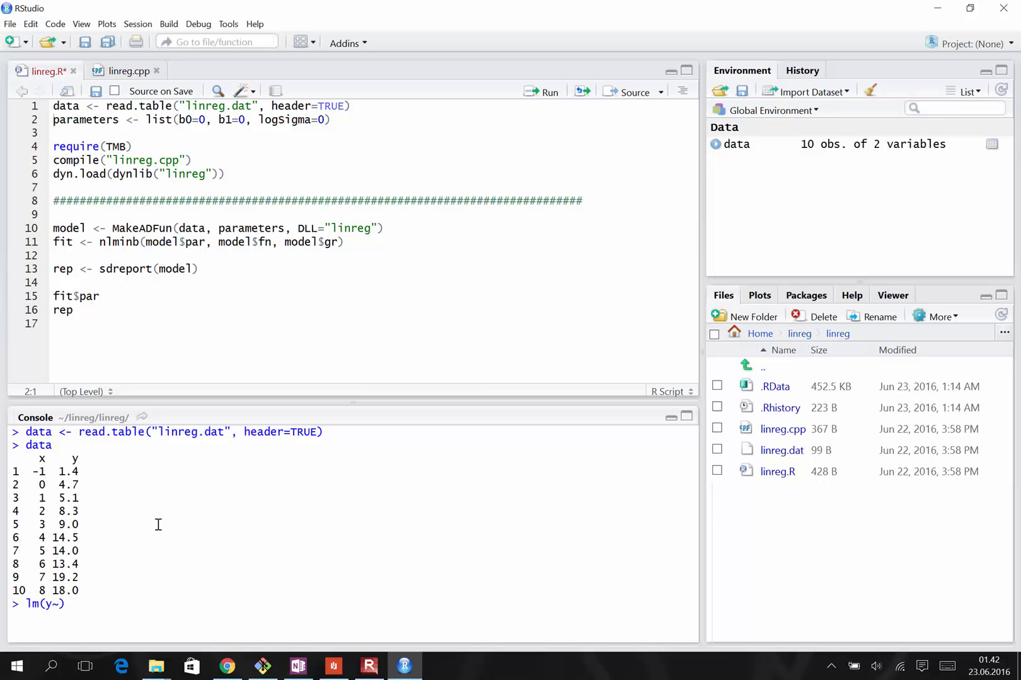
{"action": "type", "text": "x)"}
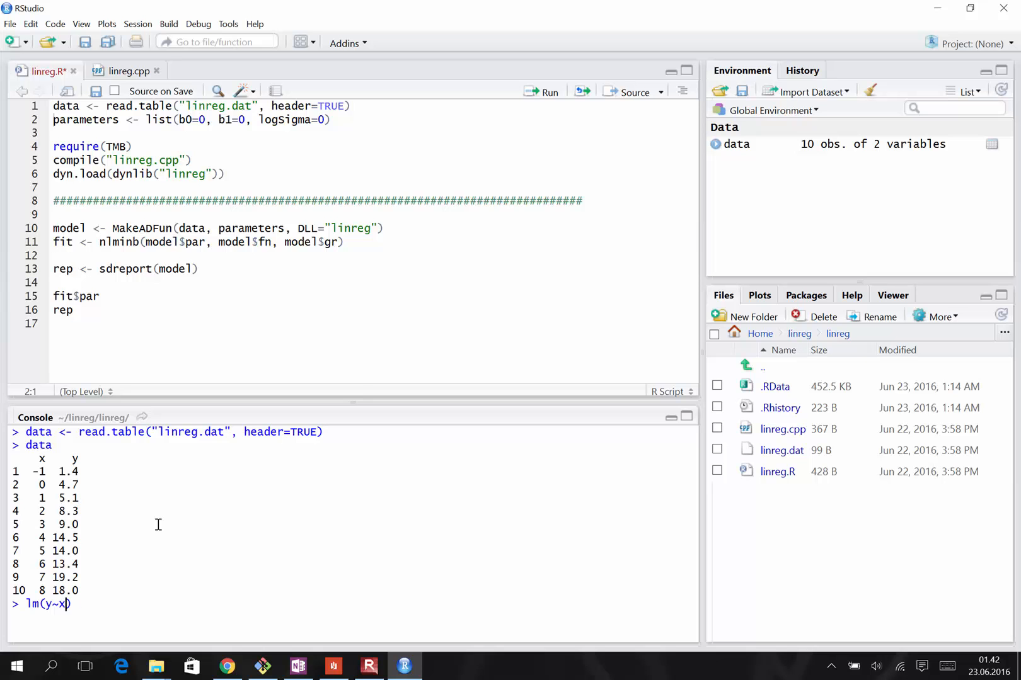
{"action": "type", "text": ", data"}
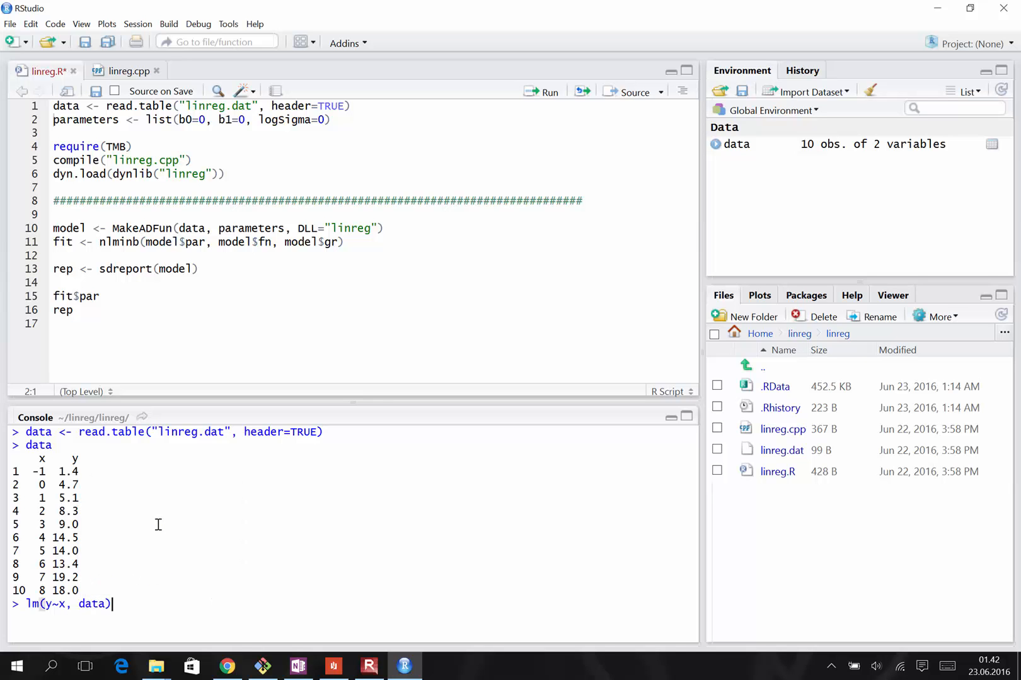
{"action": "key", "text": "Return"}
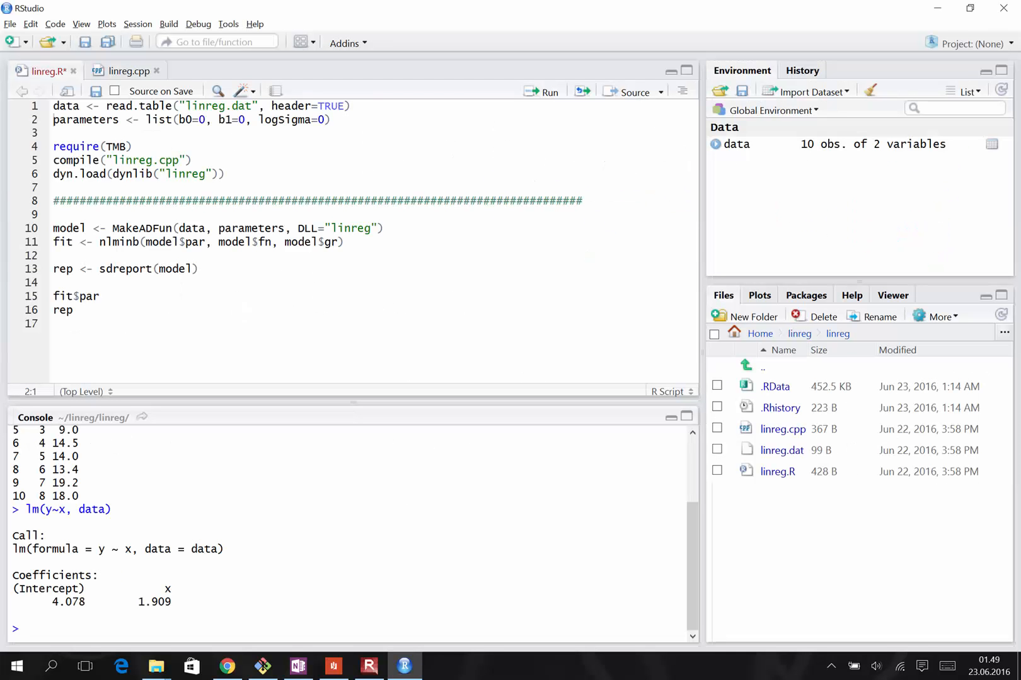
{"action": "right_click", "coordinate": [119, 666]}
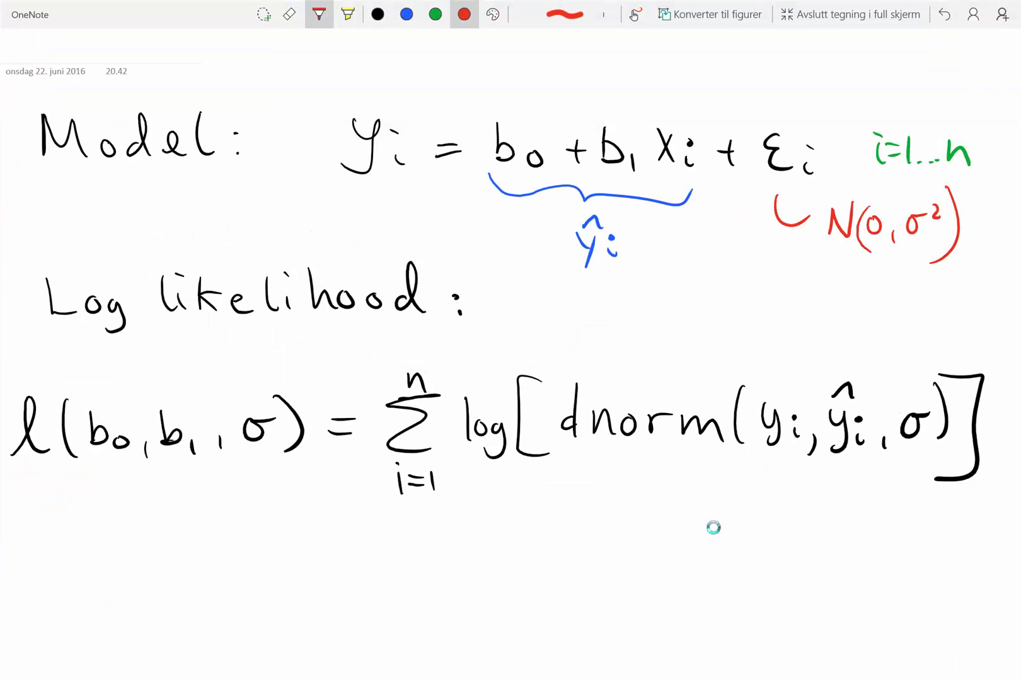
Draw red pen lines under the 'Model:' and 'Log likelihood:' headings in OneNote.
{"action": "left_click_drag", "start_coordinate": [36, 166], "coordinate": [195, 163]}
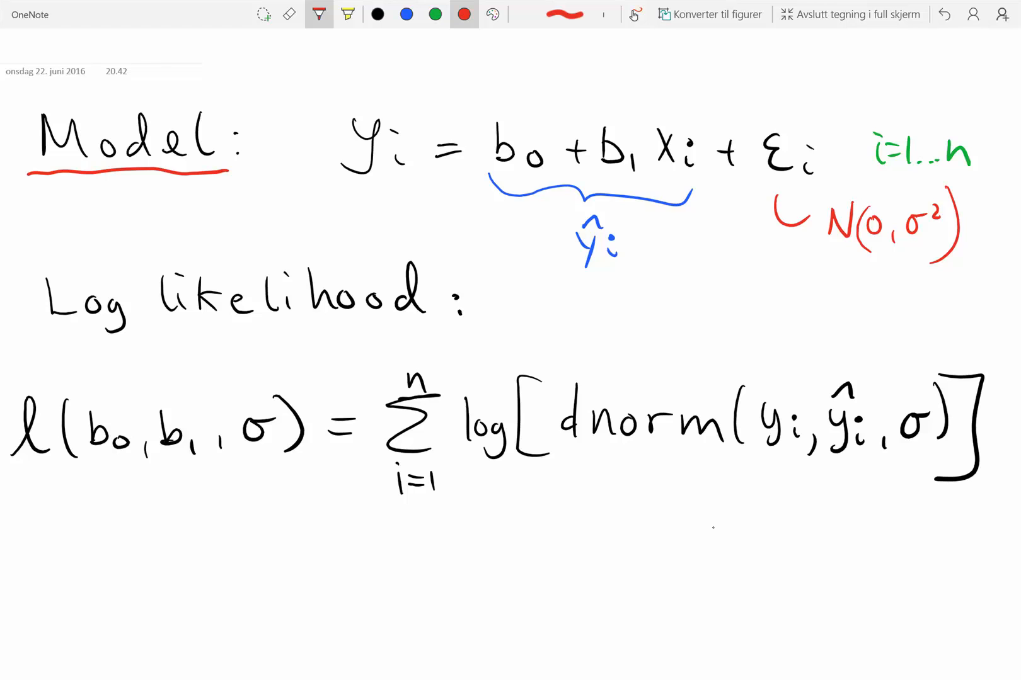
{"action": "left_click_drag", "start_coordinate": [26, 329], "coordinate": [443, 332]}
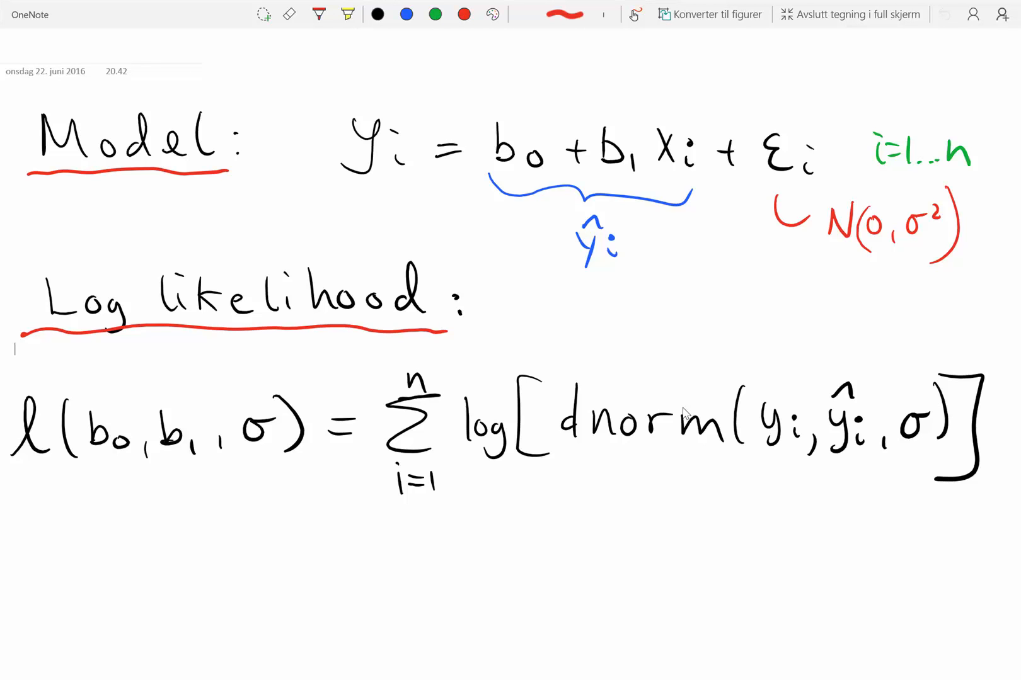
{"action": "left_click_drag", "start_coordinate": [374, 515], "coordinate": [957, 492]}
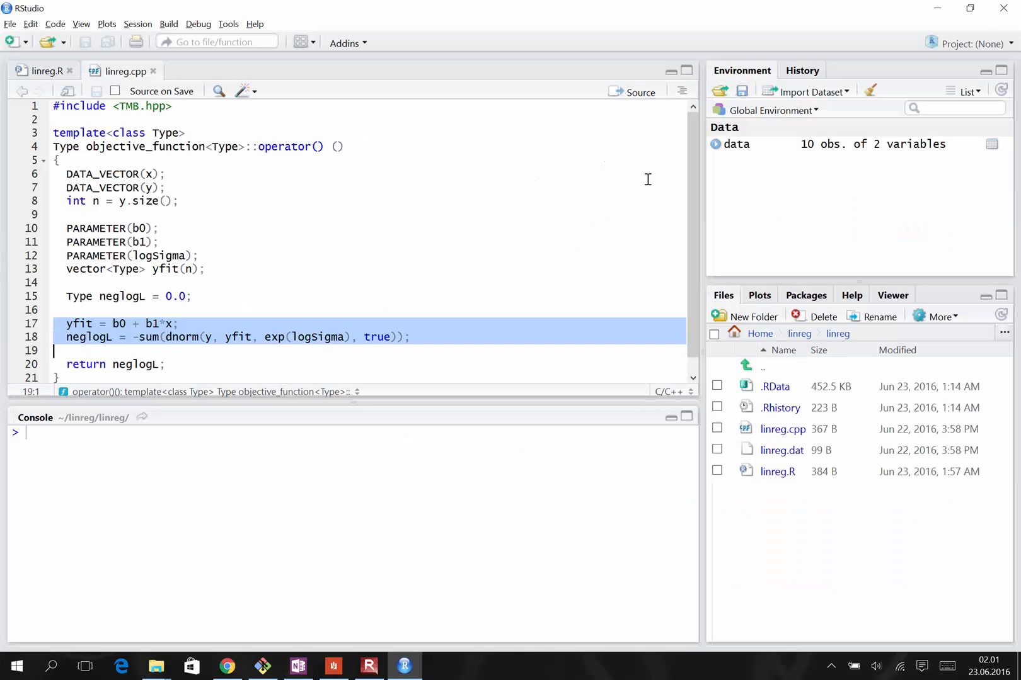
{"action": "mouse_move", "coordinate": [507, 202]}
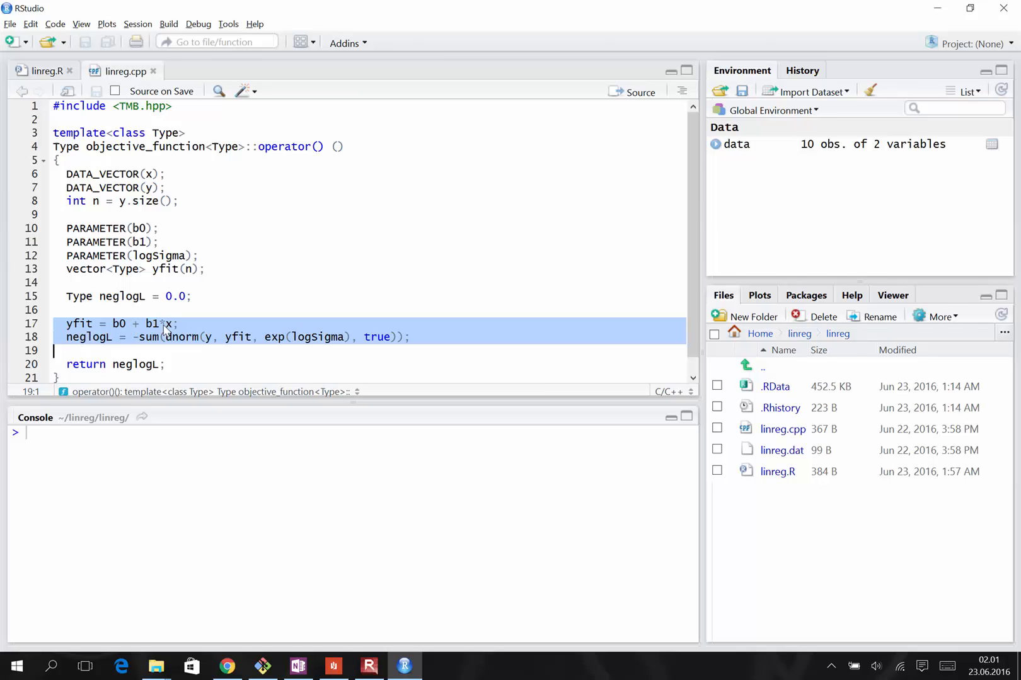
{"action": "mouse_move", "coordinate": [104, 344]}
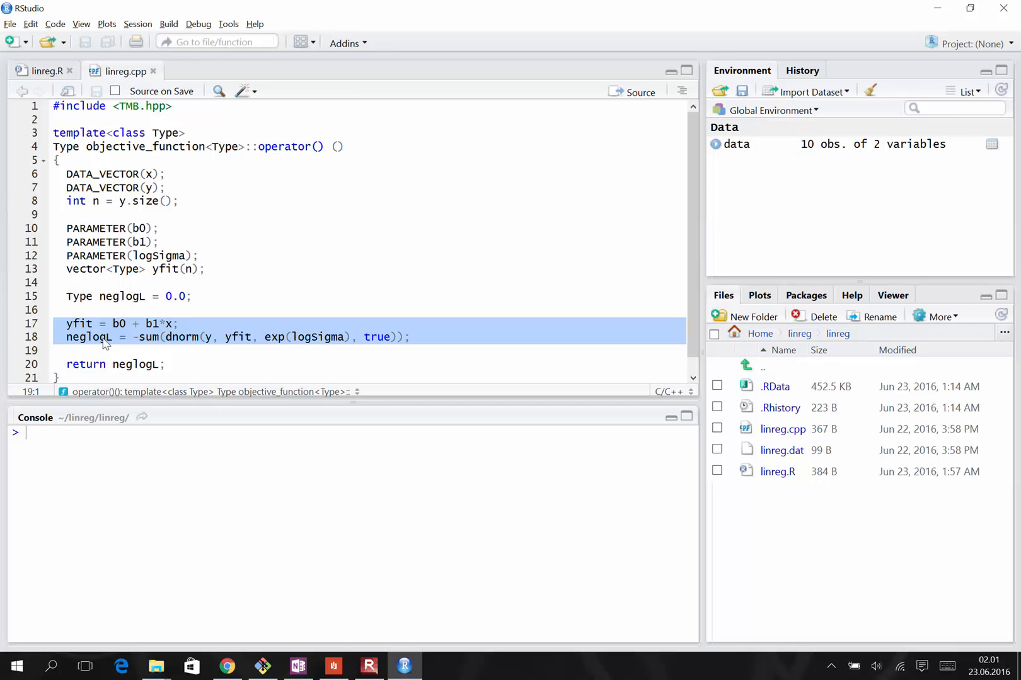
{"action": "mouse_move", "coordinate": [82, 346]}
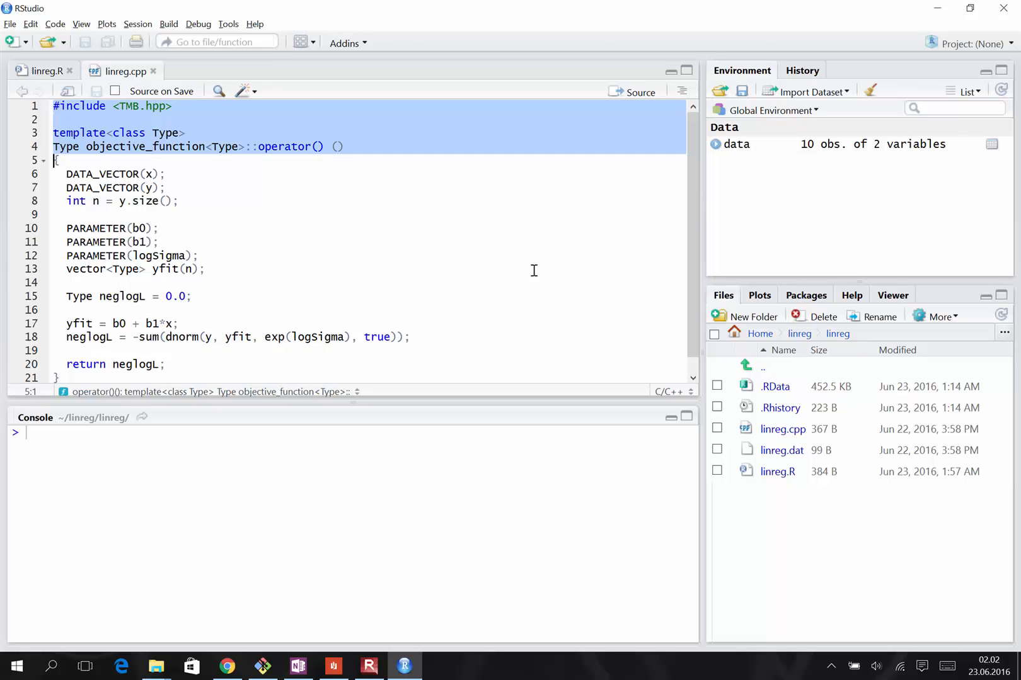
{"action": "mouse_move", "coordinate": [483, 249]}
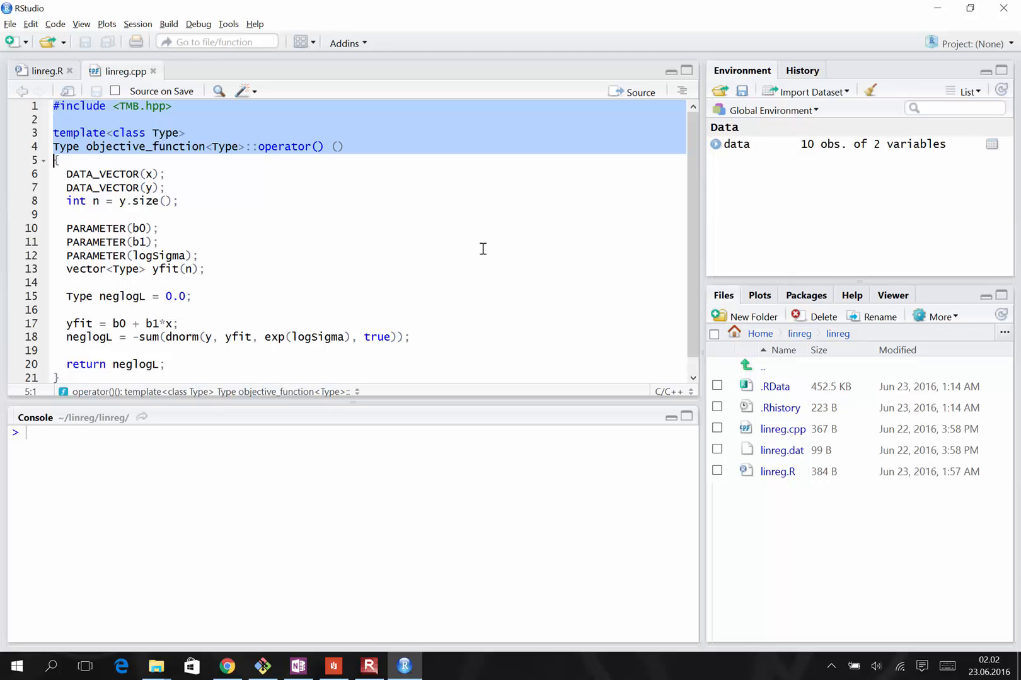
{"action": "mouse_move", "coordinate": [313, 195]}
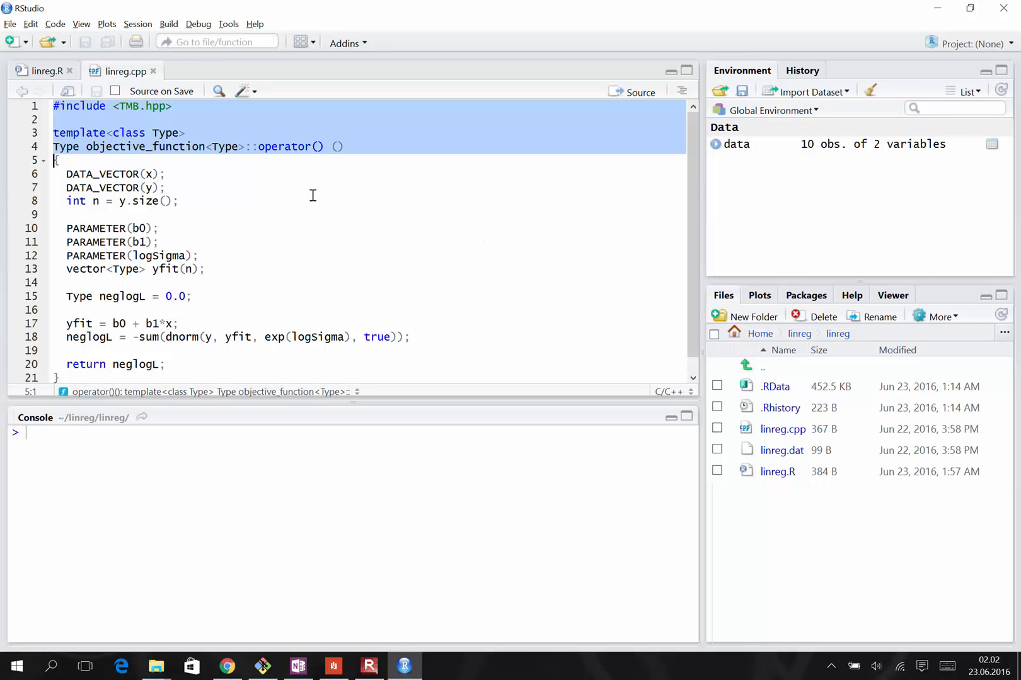
{"action": "mouse_move", "coordinate": [158, 126]}
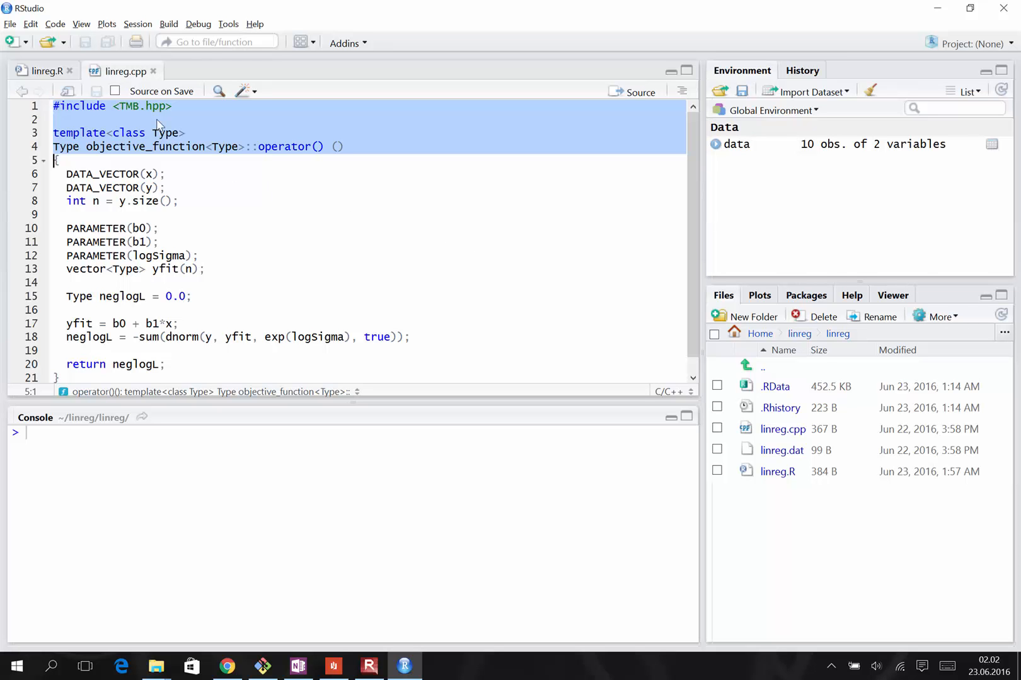
{"action": "mouse_move", "coordinate": [201, 138]}
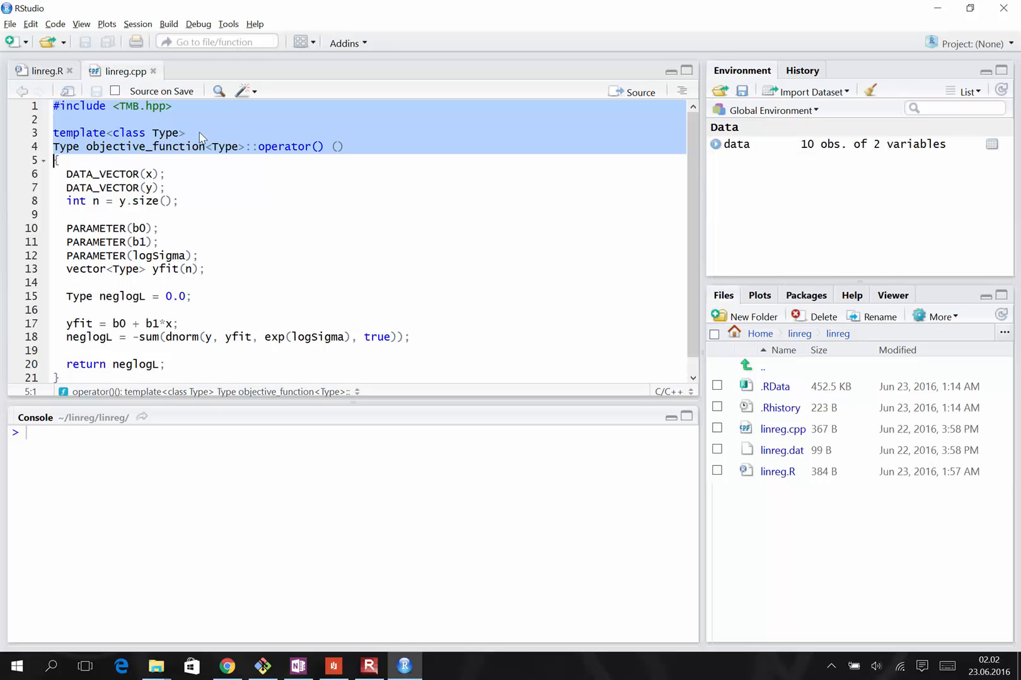
{"action": "mouse_move", "coordinate": [192, 135]}
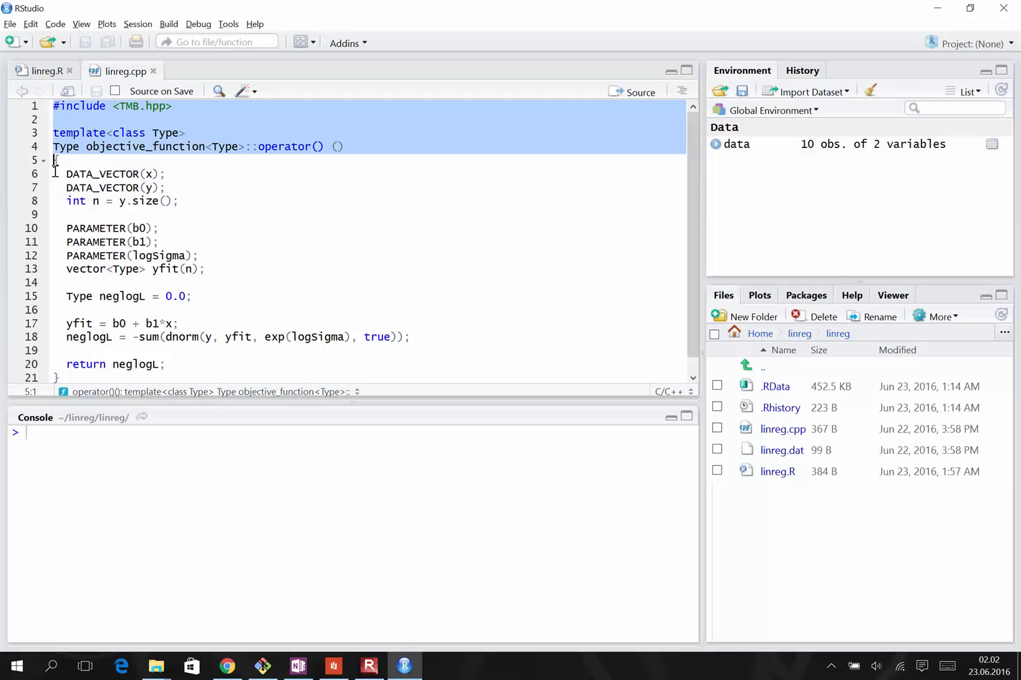
{"action": "left_click", "coordinate": [159, 179]}
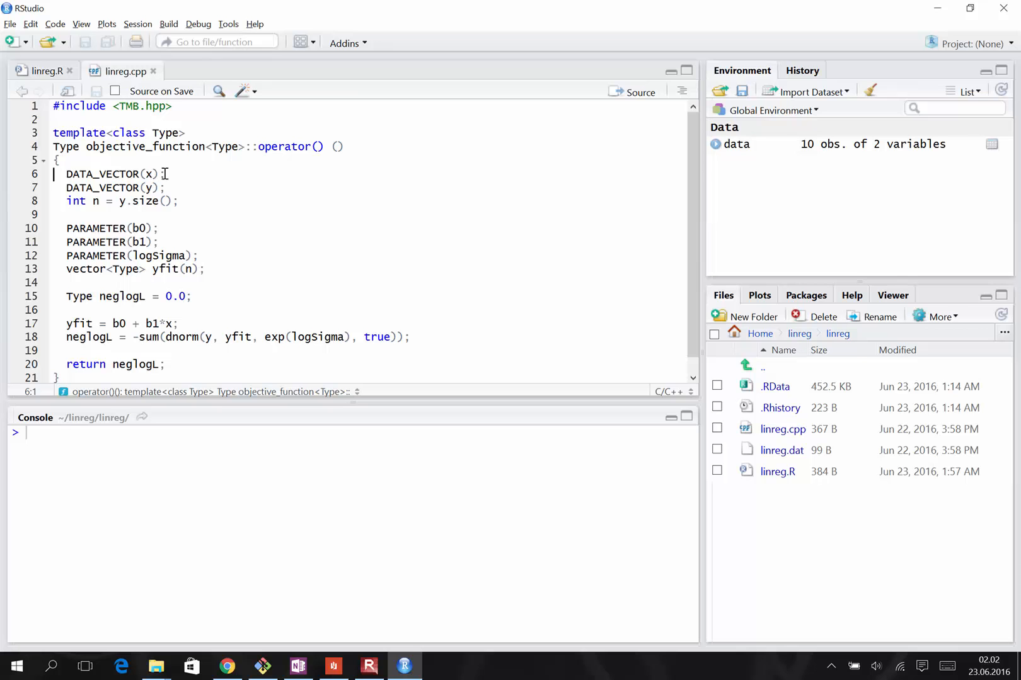
{"action": "mouse_move", "coordinate": [91, 208]}
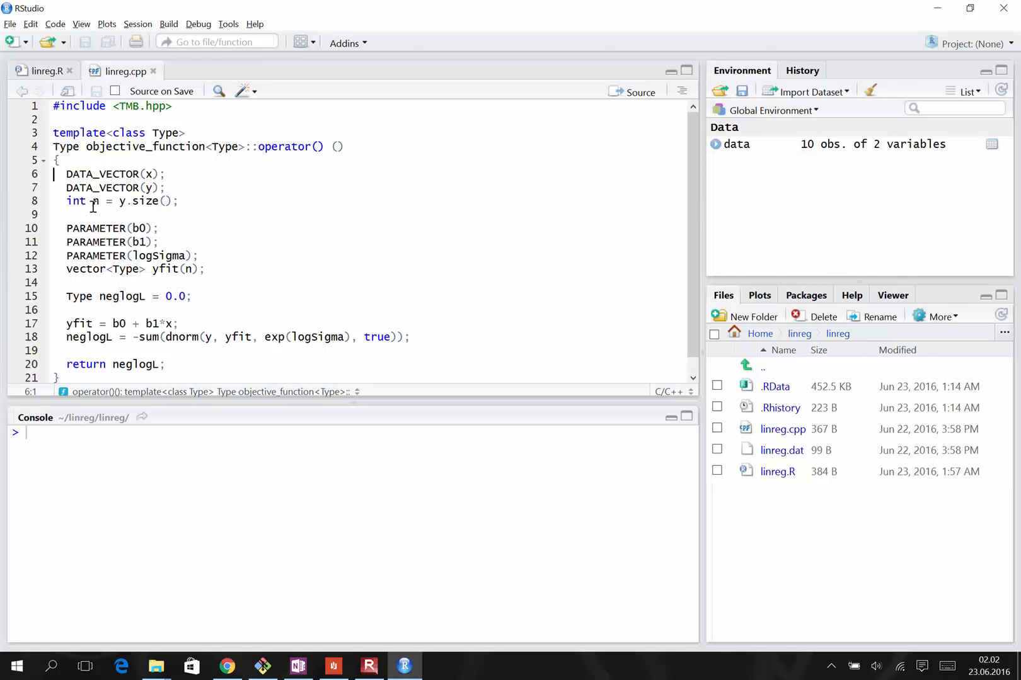
{"action": "mouse_move", "coordinate": [124, 211]}
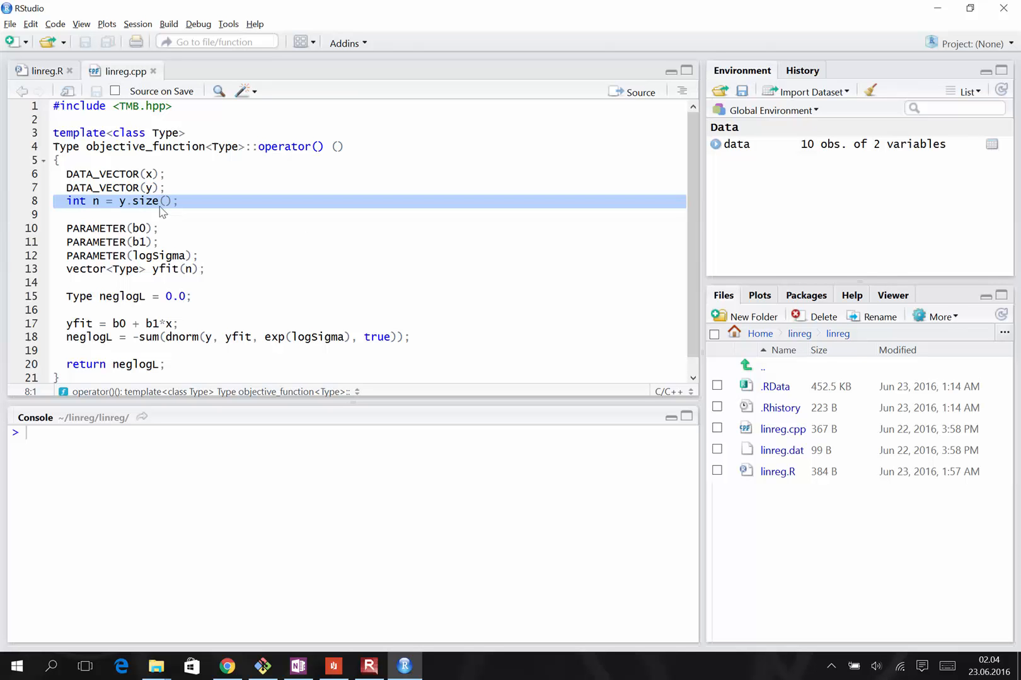
{"action": "mouse_move", "coordinate": [94, 208]}
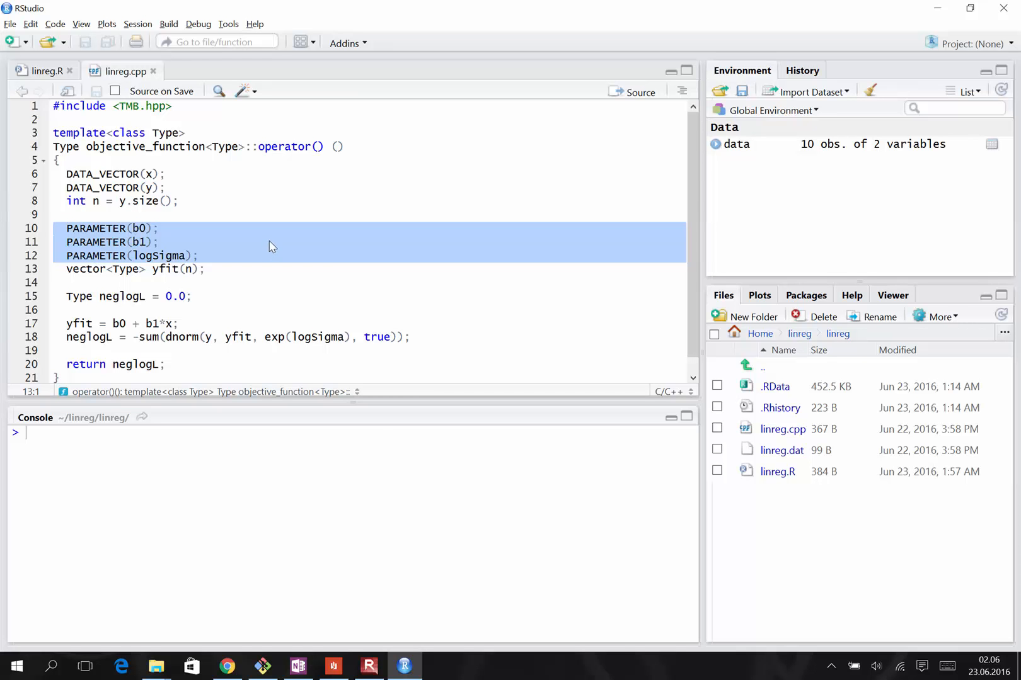
{"action": "mouse_move", "coordinate": [257, 232]}
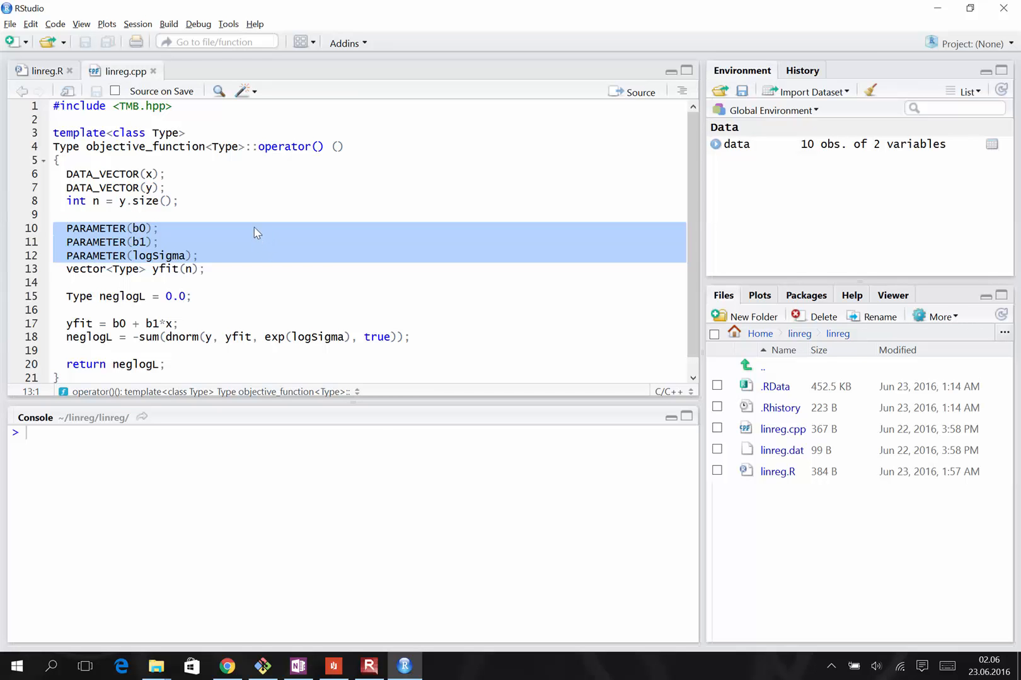
{"action": "mouse_move", "coordinate": [181, 243]}
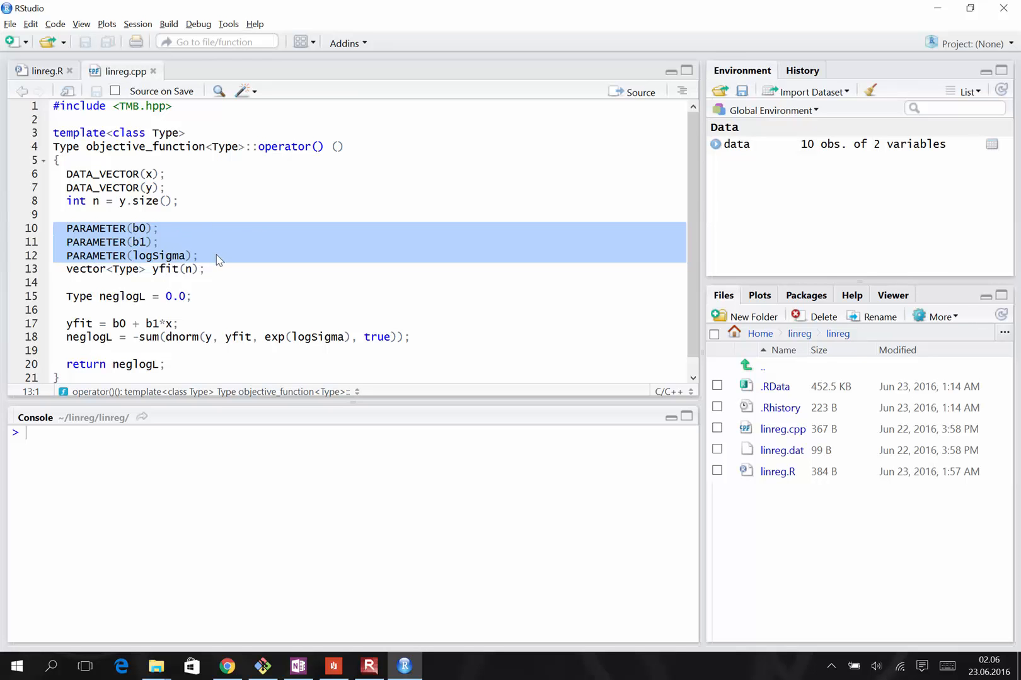
{"action": "mouse_move", "coordinate": [228, 242]}
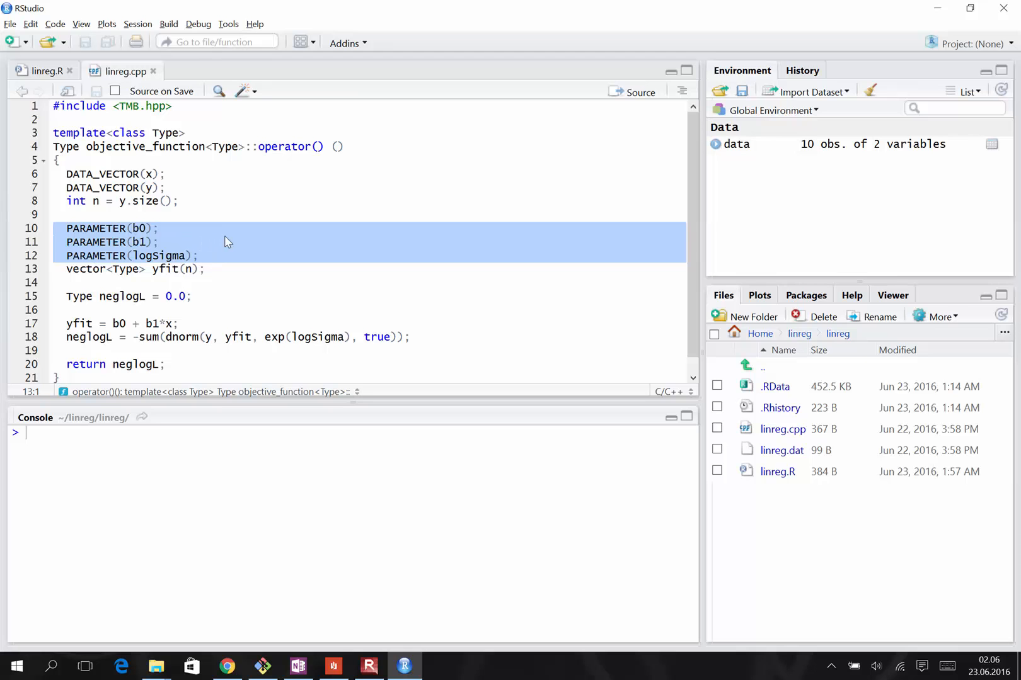
{"action": "double_click", "coordinate": [158, 256]}
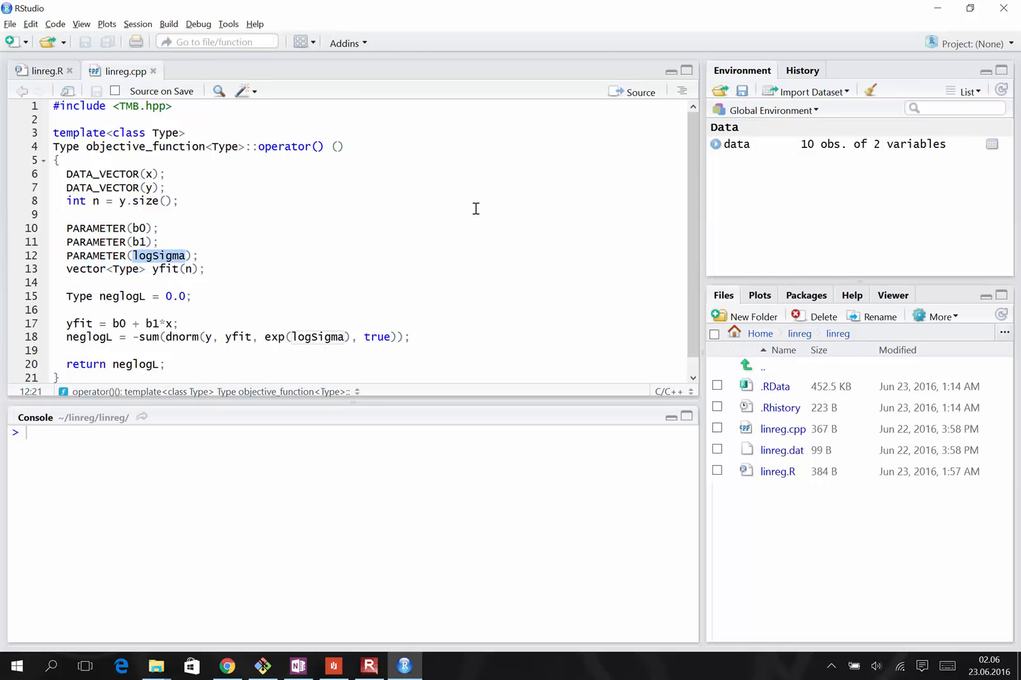
{"action": "mouse_move", "coordinate": [290, 256]}
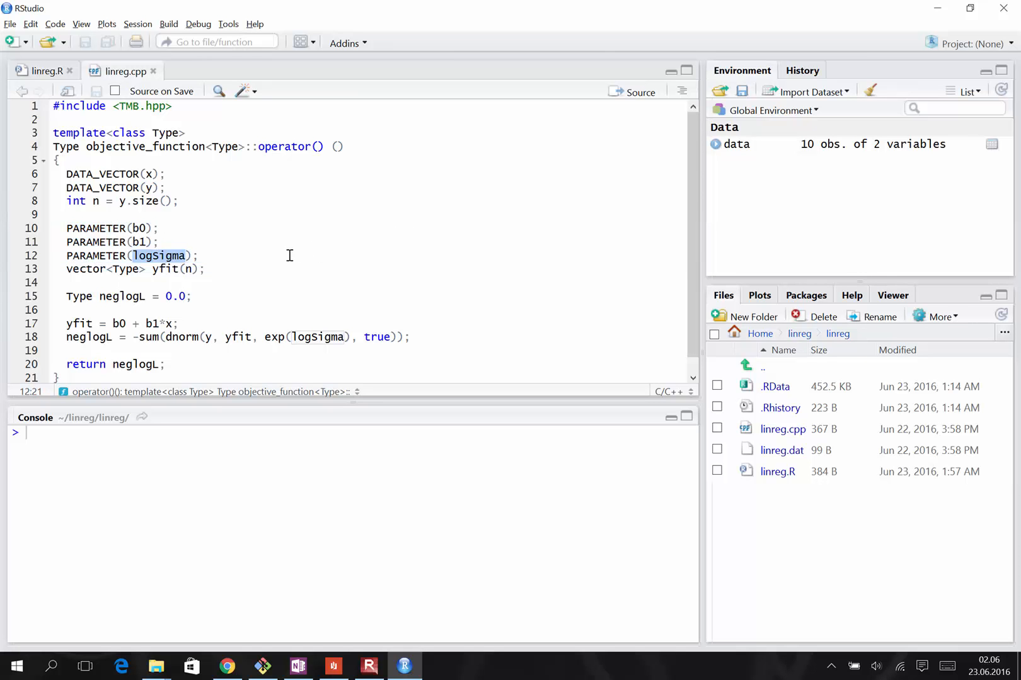
{"action": "mouse_move", "coordinate": [264, 255]}
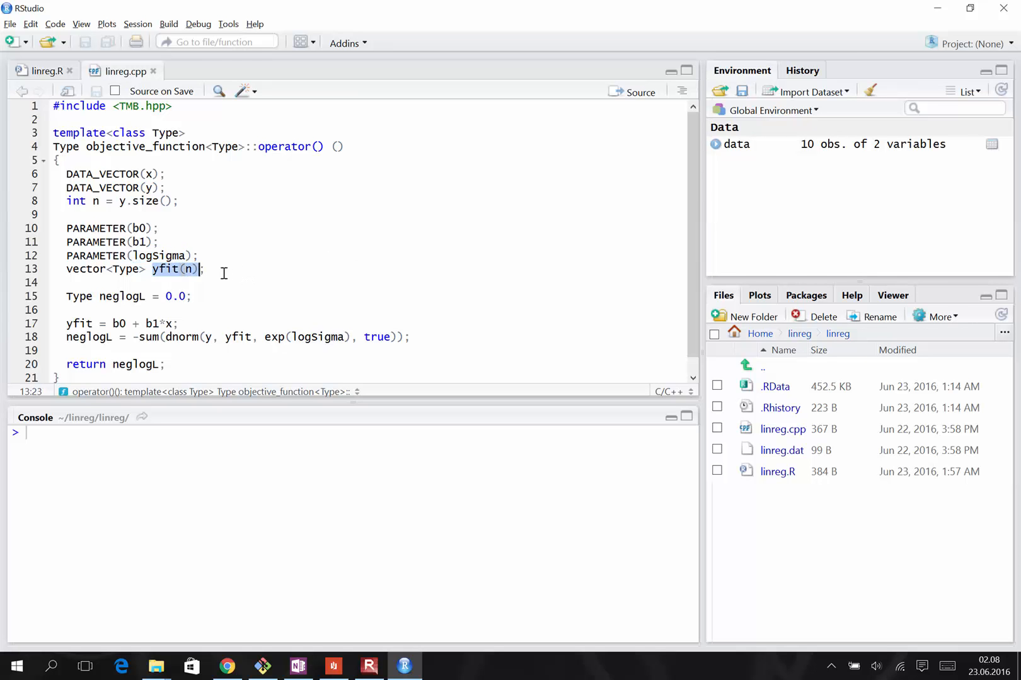
{"action": "mouse_move", "coordinate": [213, 269]}
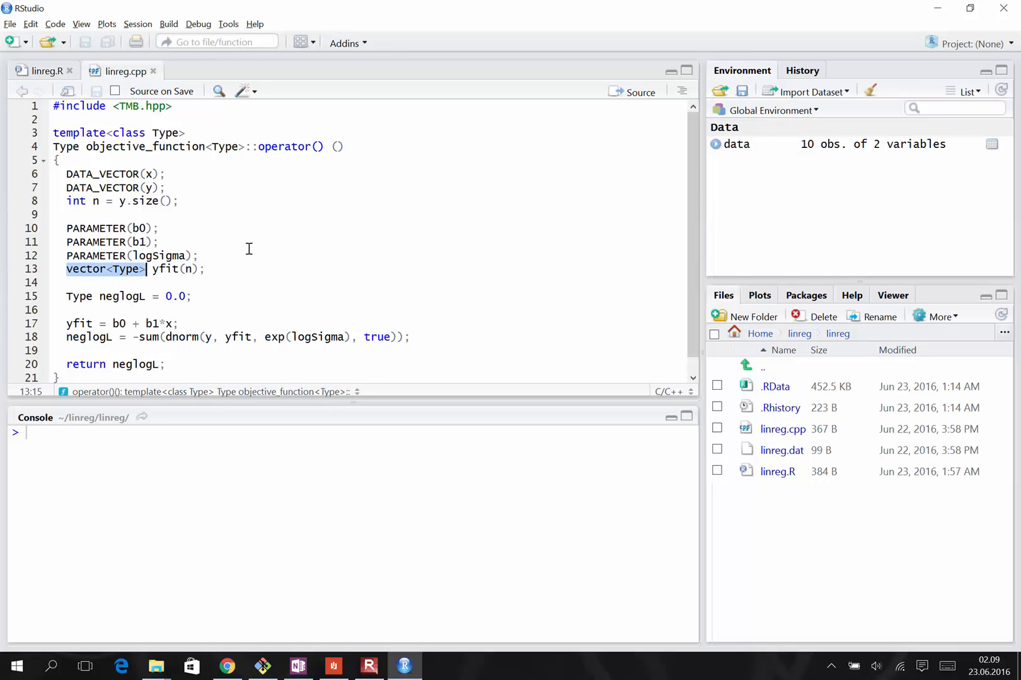
{"action": "mouse_move", "coordinate": [278, 230]}
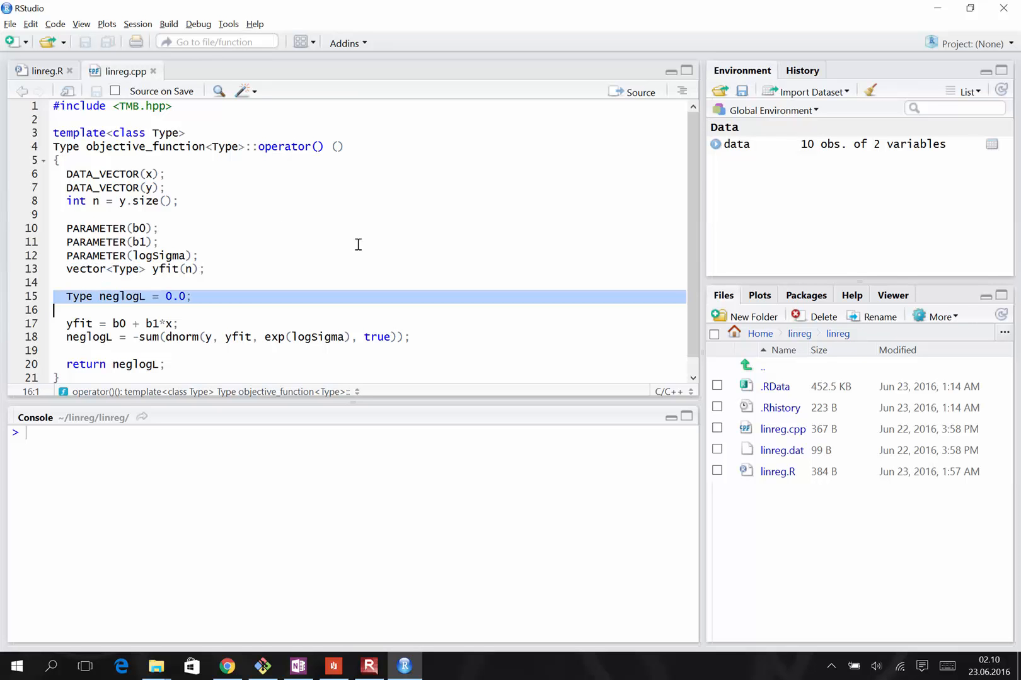
{"action": "mouse_move", "coordinate": [239, 301]}
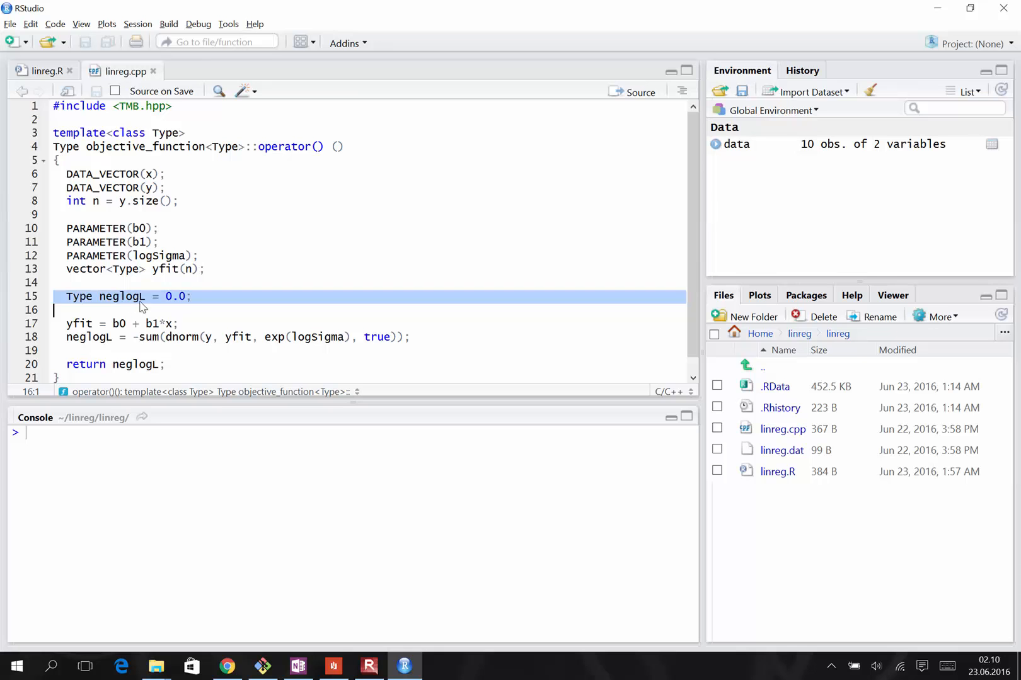
{"action": "mouse_move", "coordinate": [158, 306]}
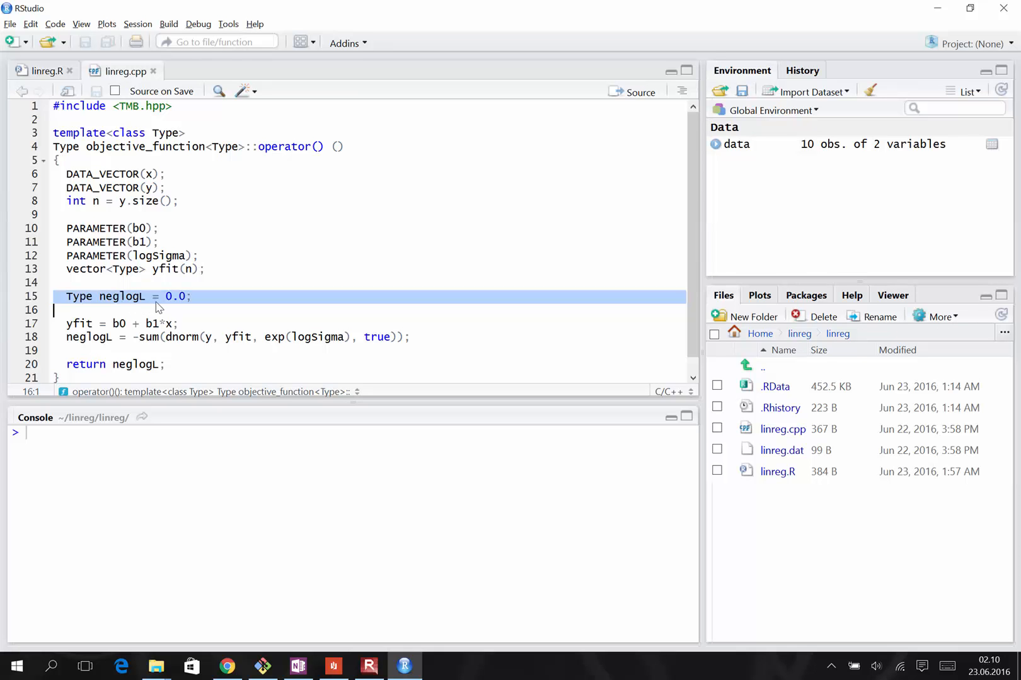
{"action": "mouse_move", "coordinate": [194, 301]}
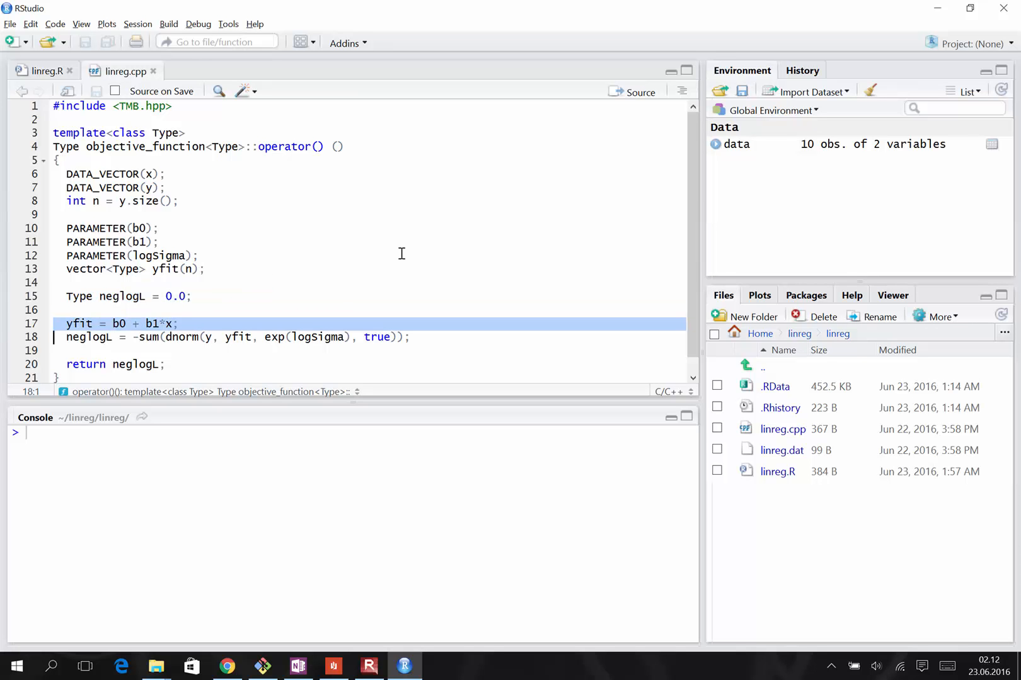
{"action": "mouse_move", "coordinate": [320, 282]}
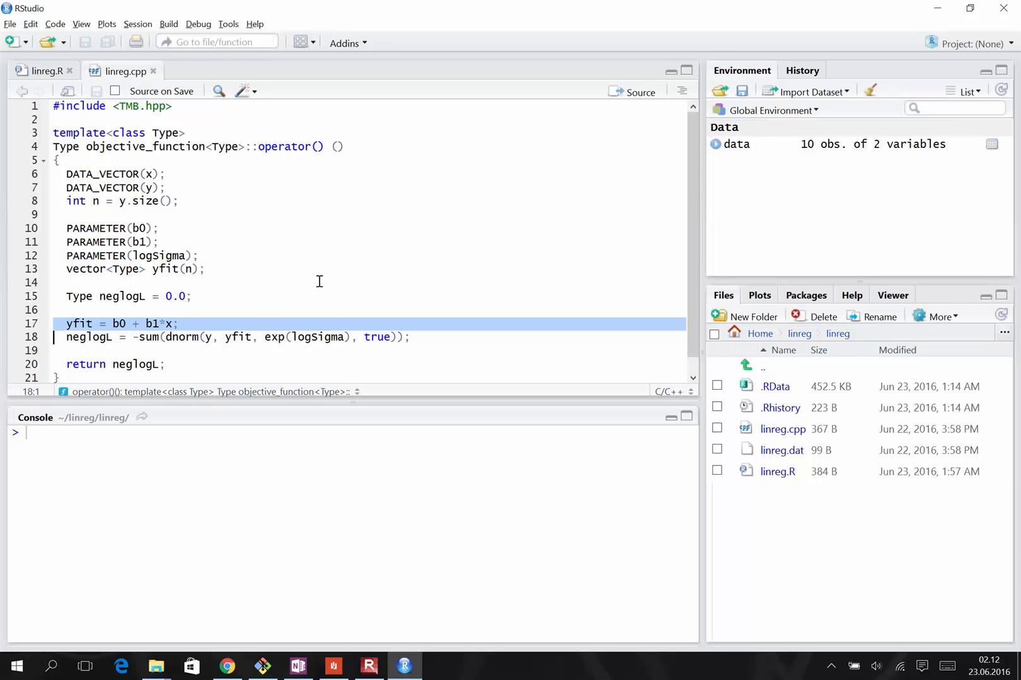
{"action": "double_click", "coordinate": [182, 337]}
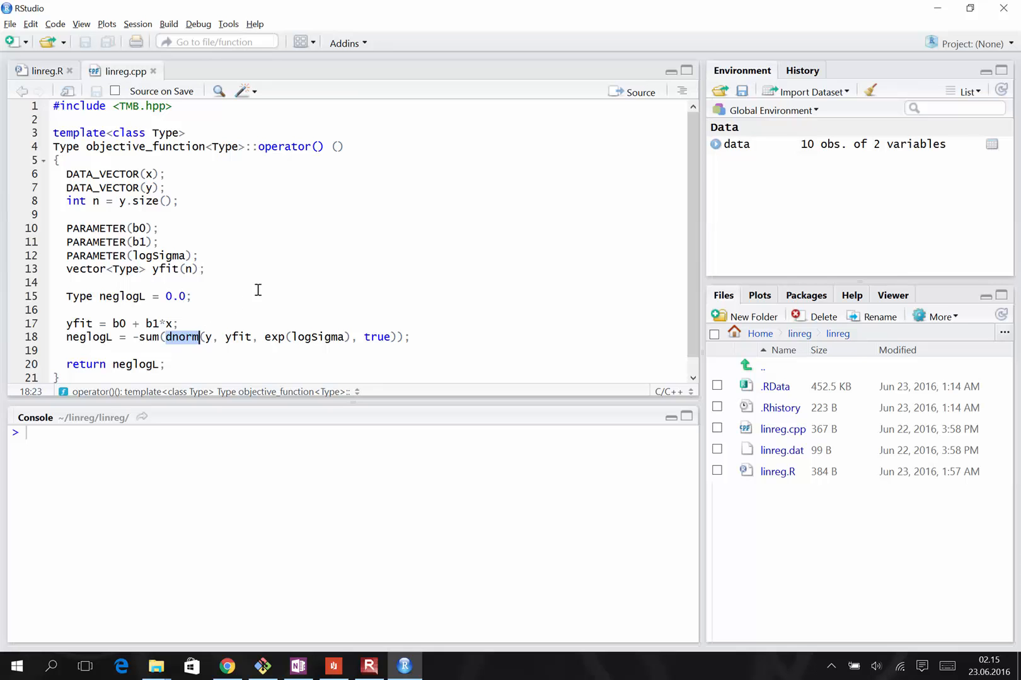
{"action": "mouse_move", "coordinate": [206, 323]}
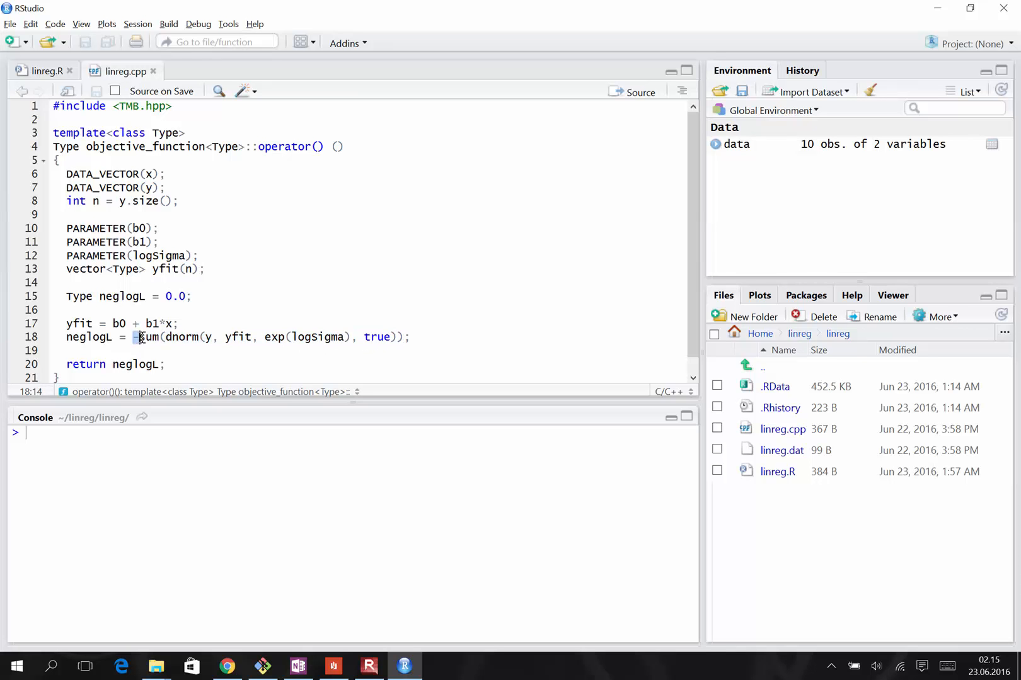
{"action": "mouse_move", "coordinate": [347, 289]}
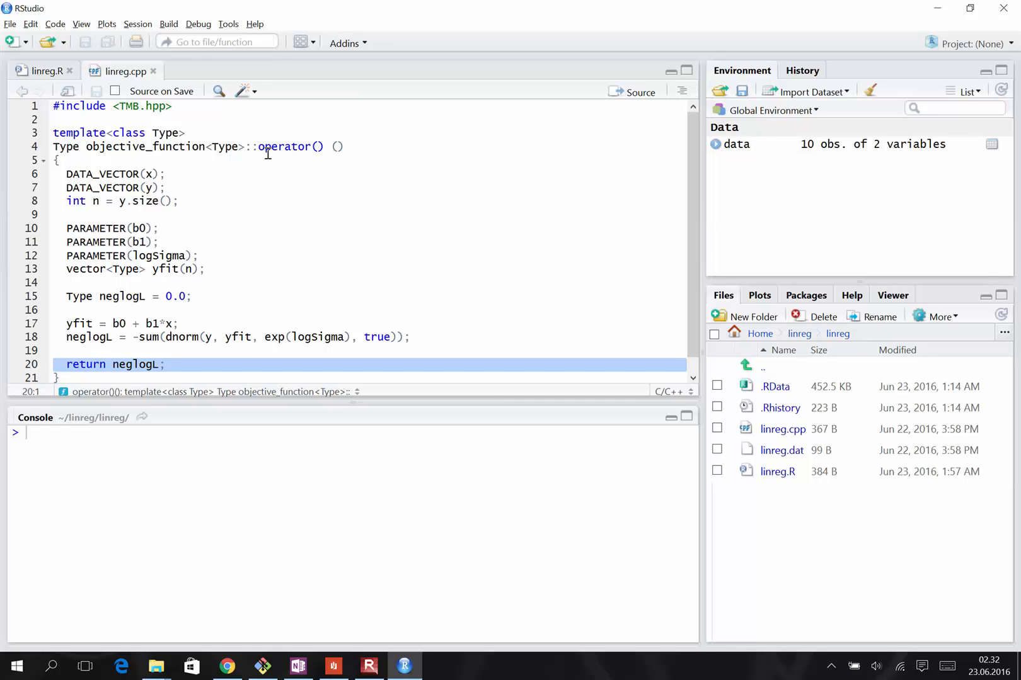
{"action": "mouse_move", "coordinate": [136, 73]}
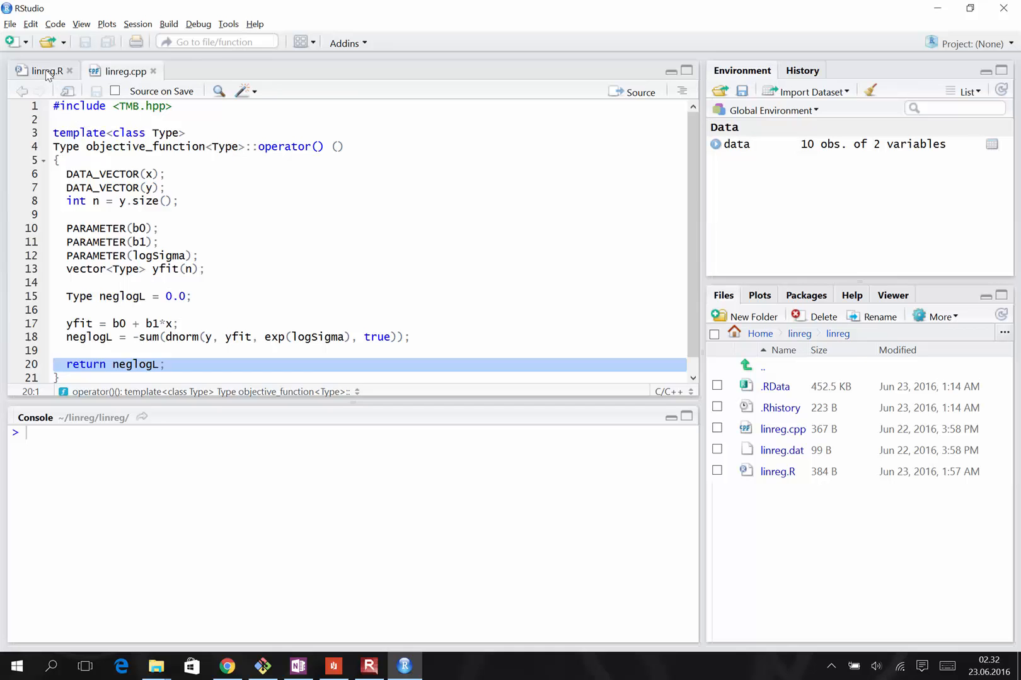
Switch to the linreg.R script tab and place the cursor on the require(TMB) line.
{"action": "left_click", "coordinate": [44, 70]}
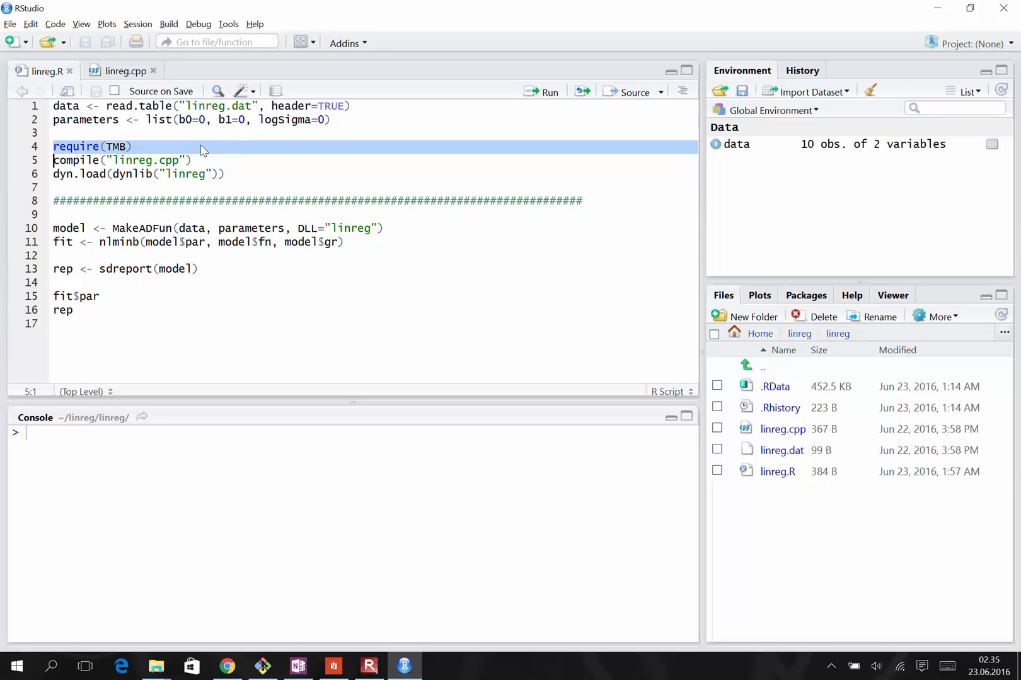
{"action": "mouse_move", "coordinate": [151, 150]}
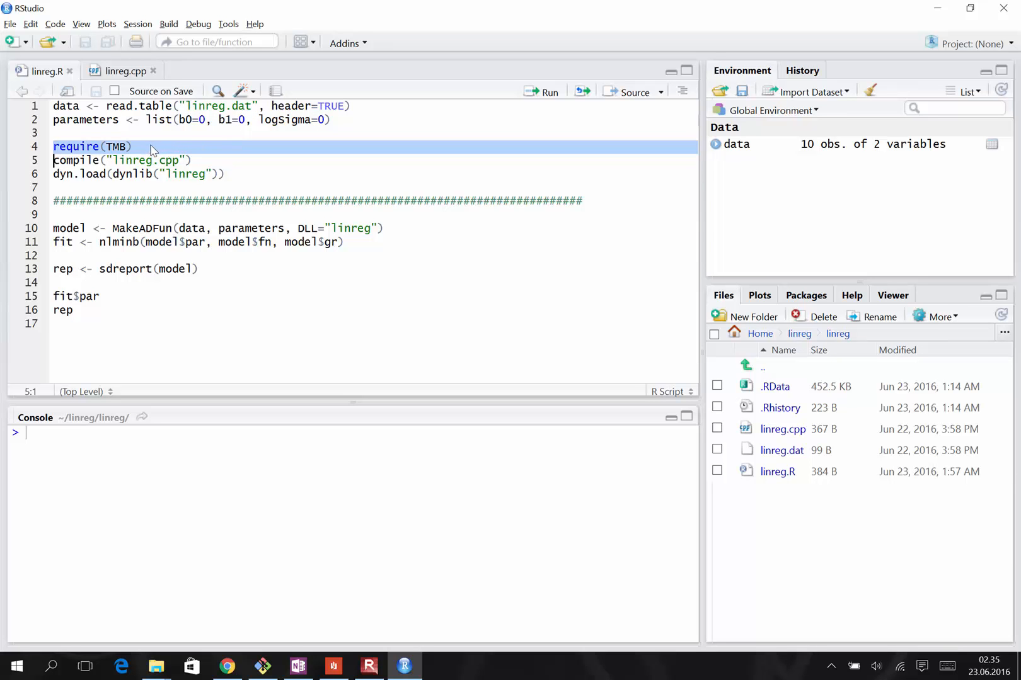
{"action": "mouse_move", "coordinate": [169, 150]}
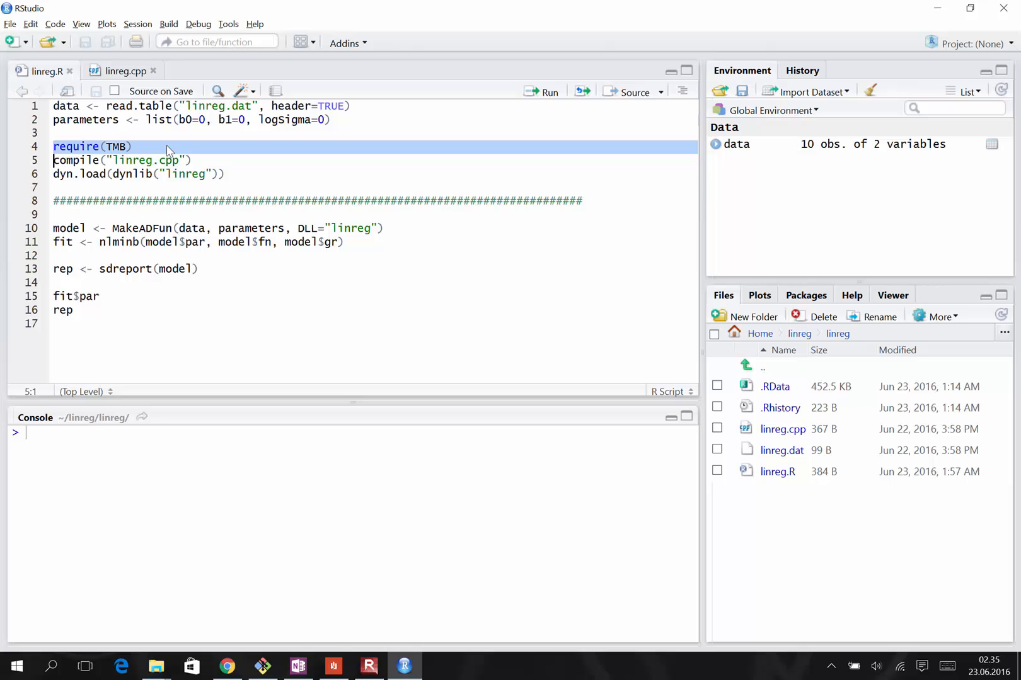
{"action": "left_click", "coordinate": [540, 92]}
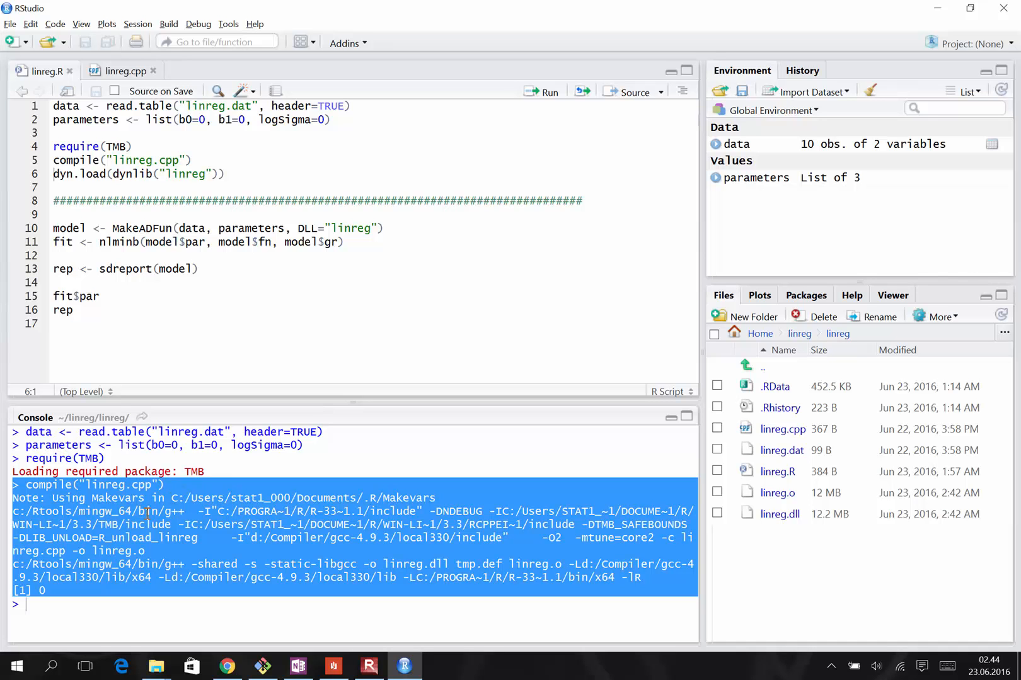
{"action": "mouse_move", "coordinate": [57, 591]}
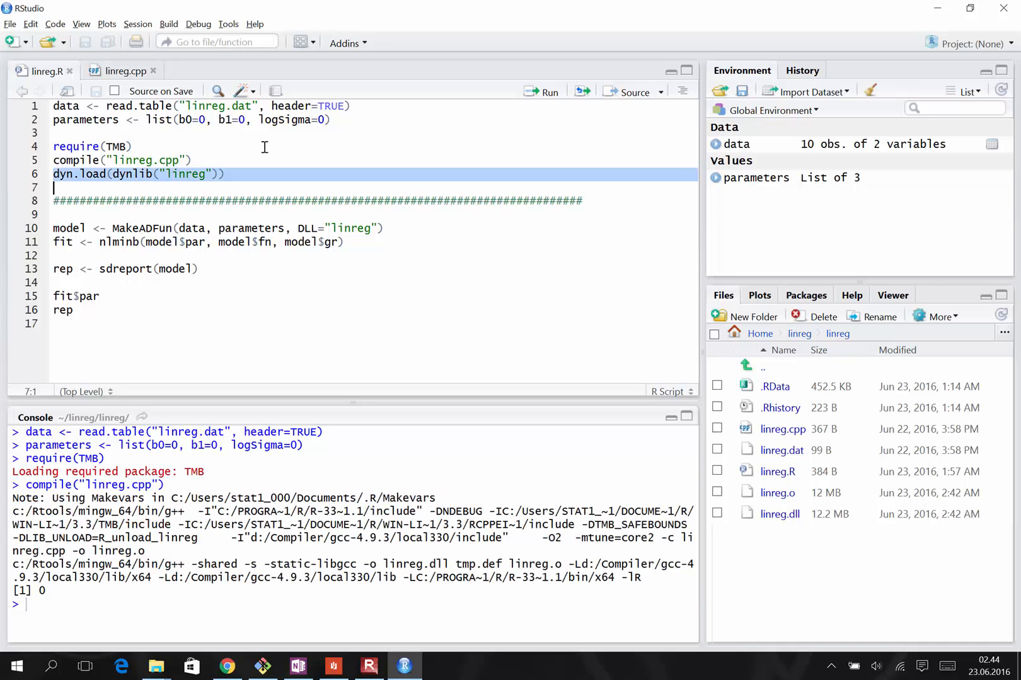
{"action": "mouse_move", "coordinate": [233, 160]}
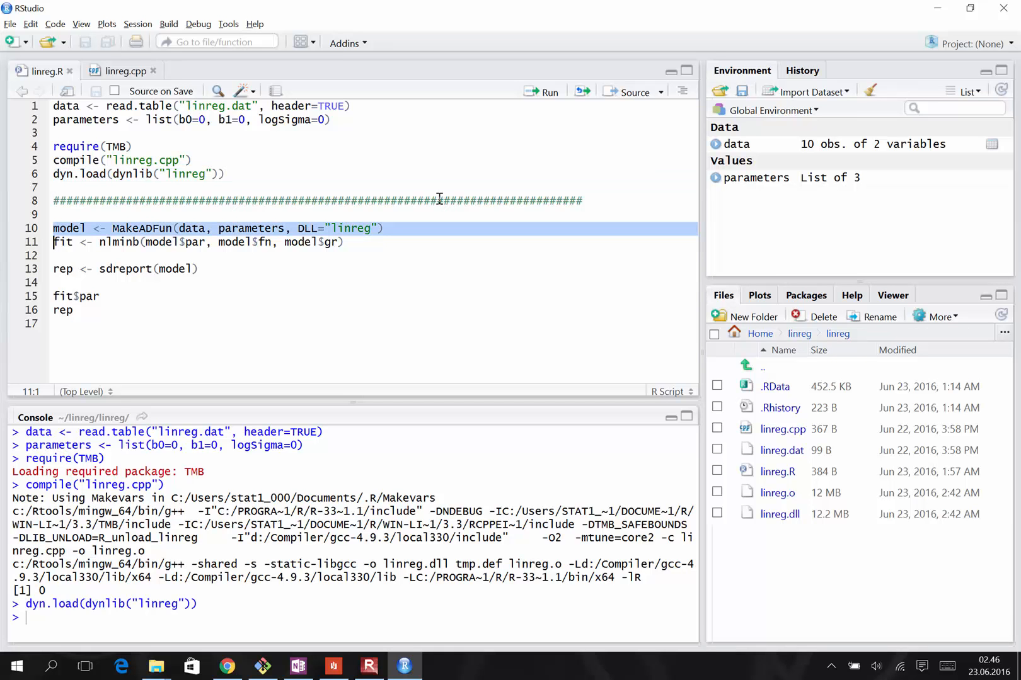
{"action": "mouse_move", "coordinate": [184, 228]}
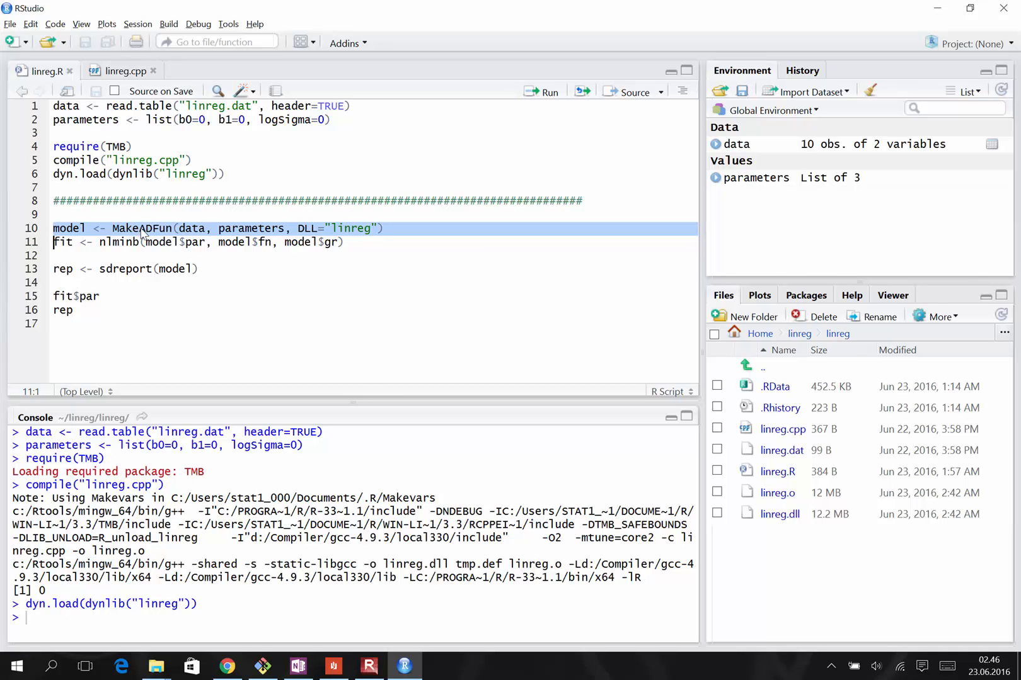
{"action": "mouse_move", "coordinate": [170, 242]}
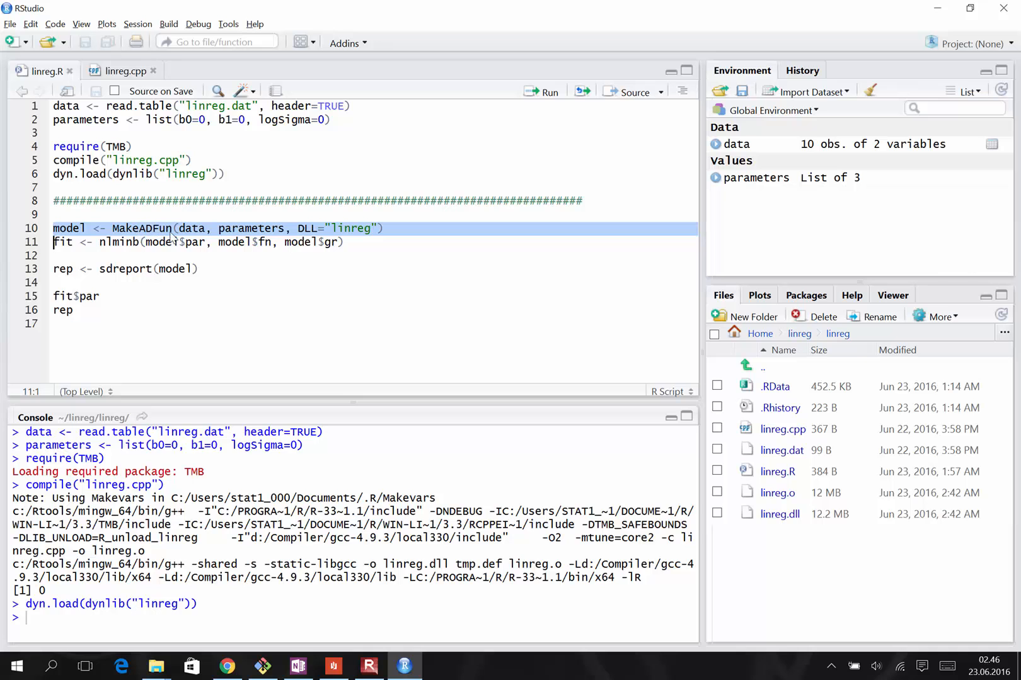
{"action": "mouse_move", "coordinate": [197, 239]}
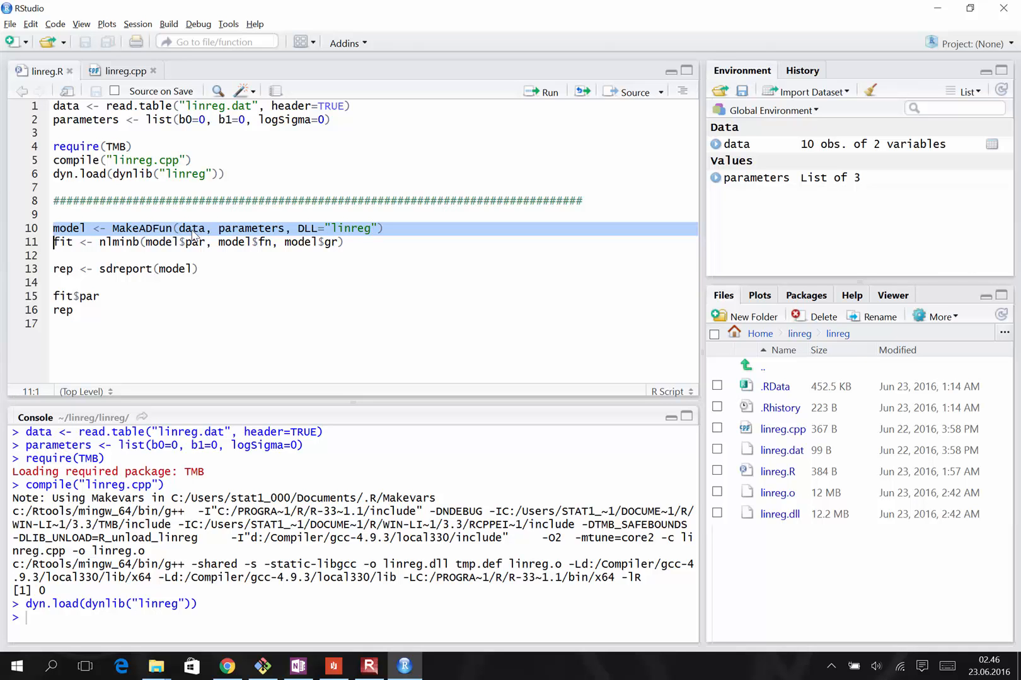
Run the model <- MakeADFun(...) line to create the TMB model object.
{"action": "double_click", "coordinate": [192, 228]}
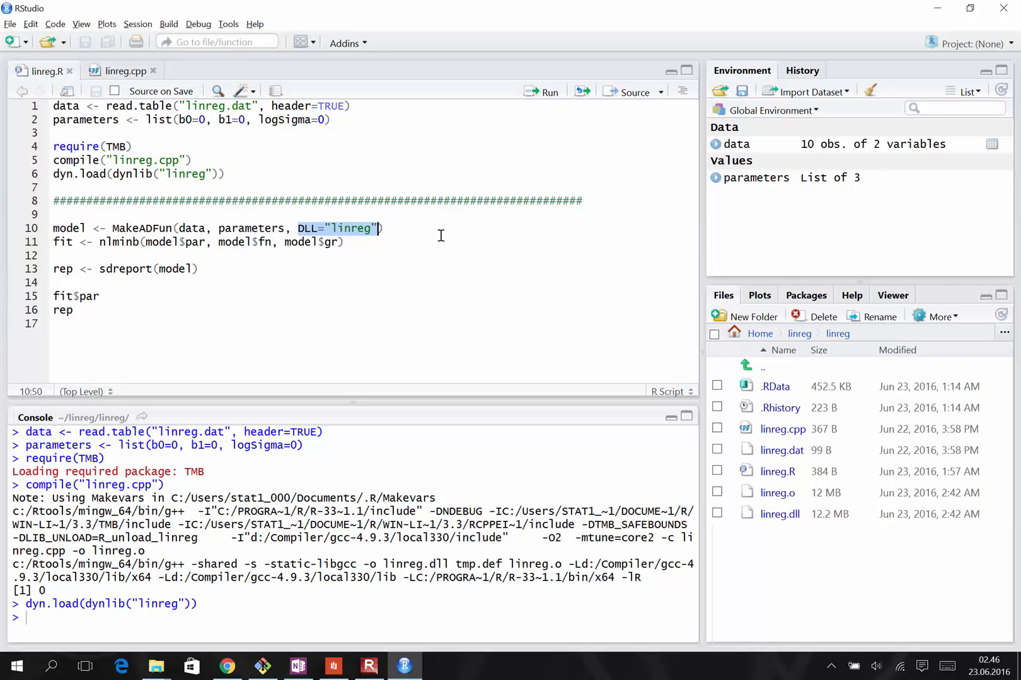
{"action": "left_click", "coordinate": [550, 92]}
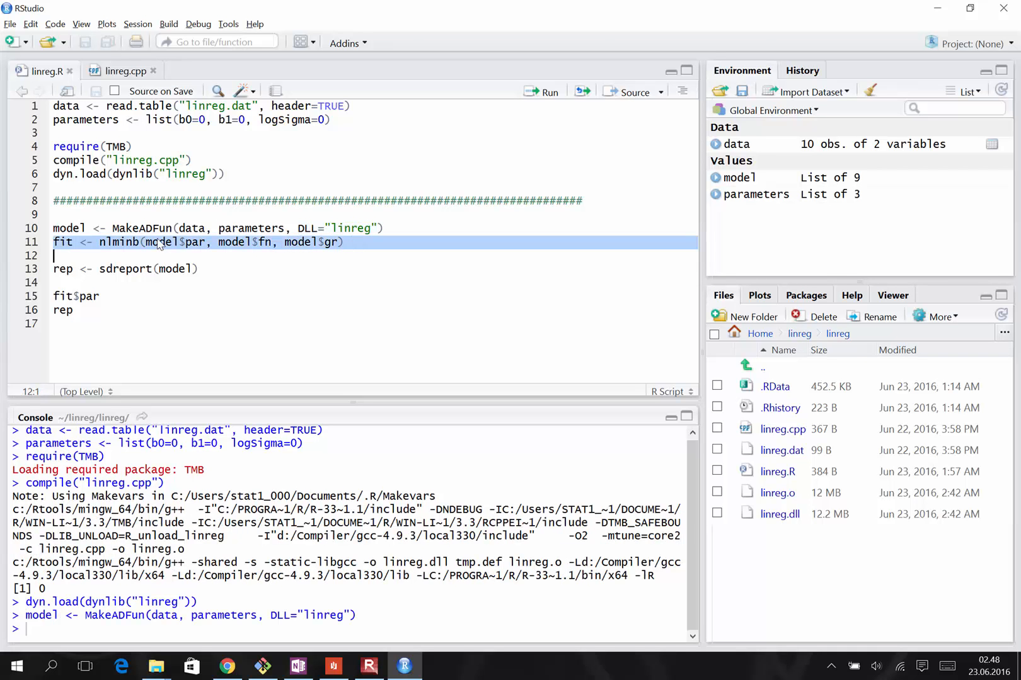
{"action": "mouse_move", "coordinate": [145, 252]}
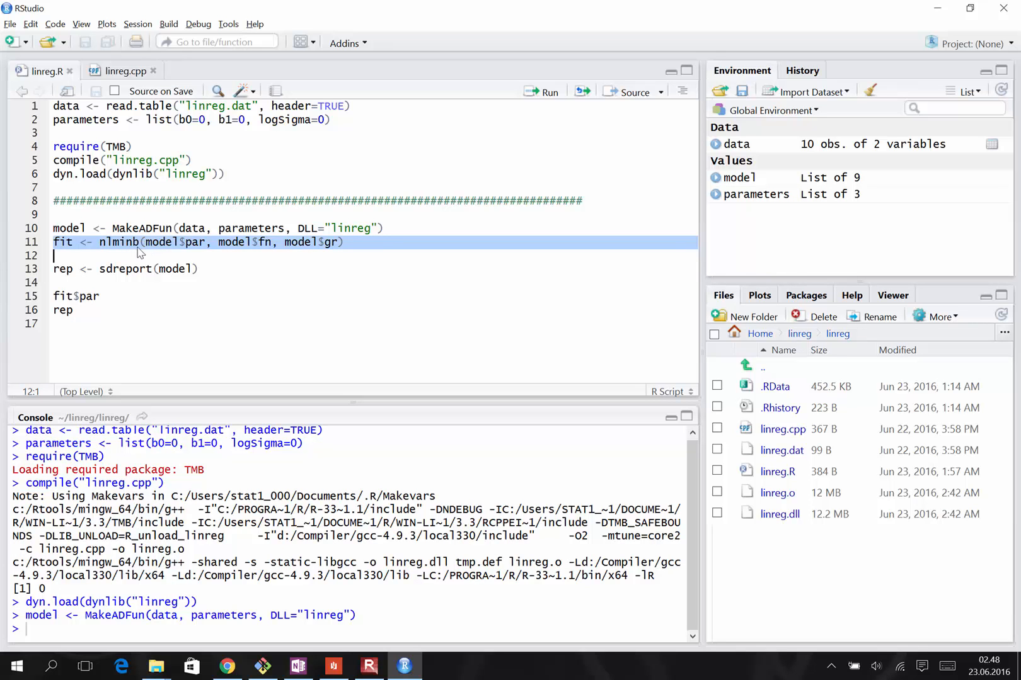
Select the fit <- nlminb(...) line on line 11 and highlight its model argument.
{"action": "left_click", "coordinate": [148, 242]}
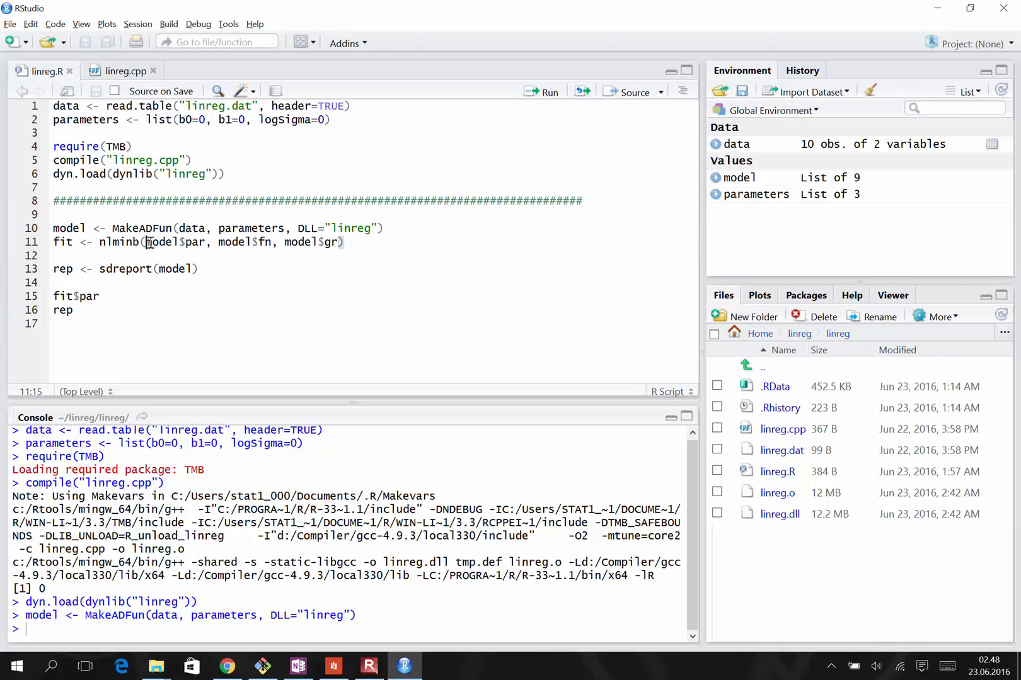
{"action": "double_click", "coordinate": [176, 242]}
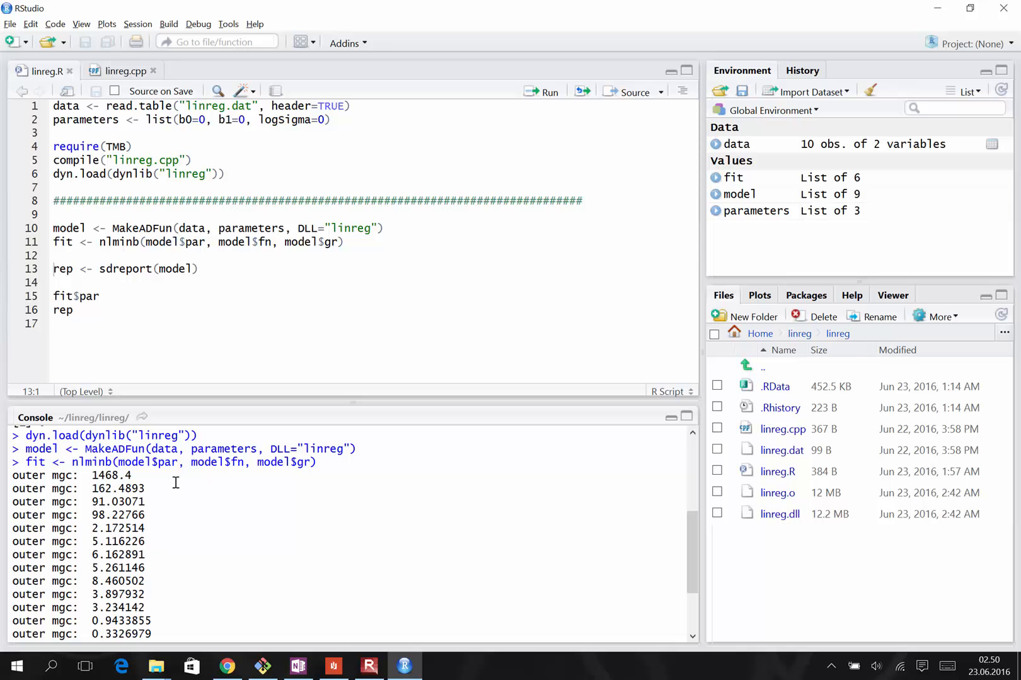
{"action": "mouse_move", "coordinate": [139, 473]}
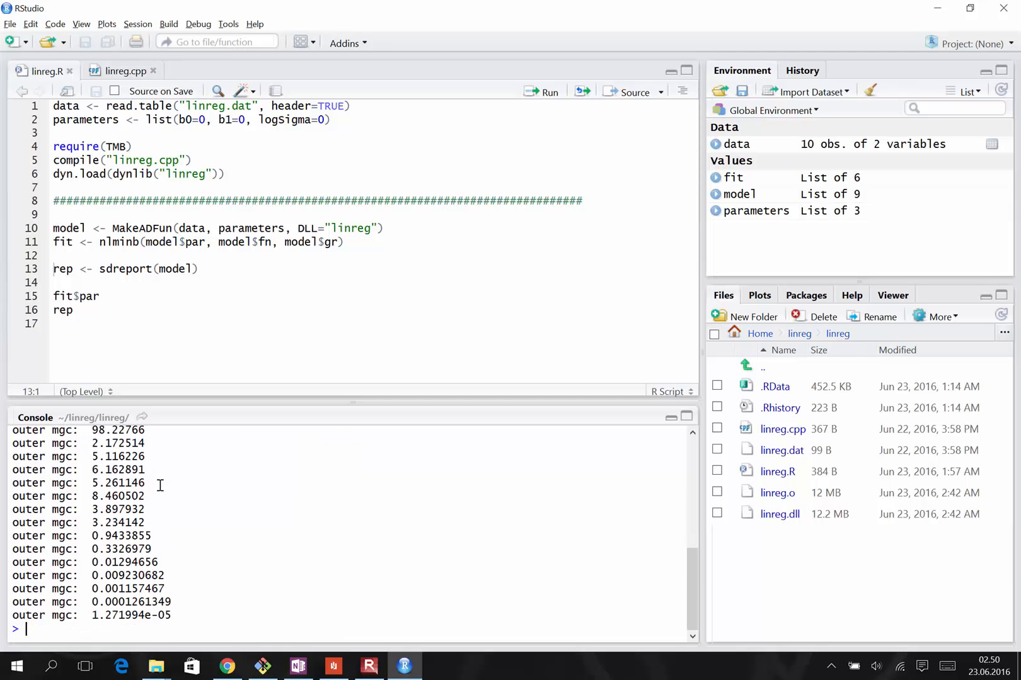
{"action": "mouse_move", "coordinate": [91, 615]}
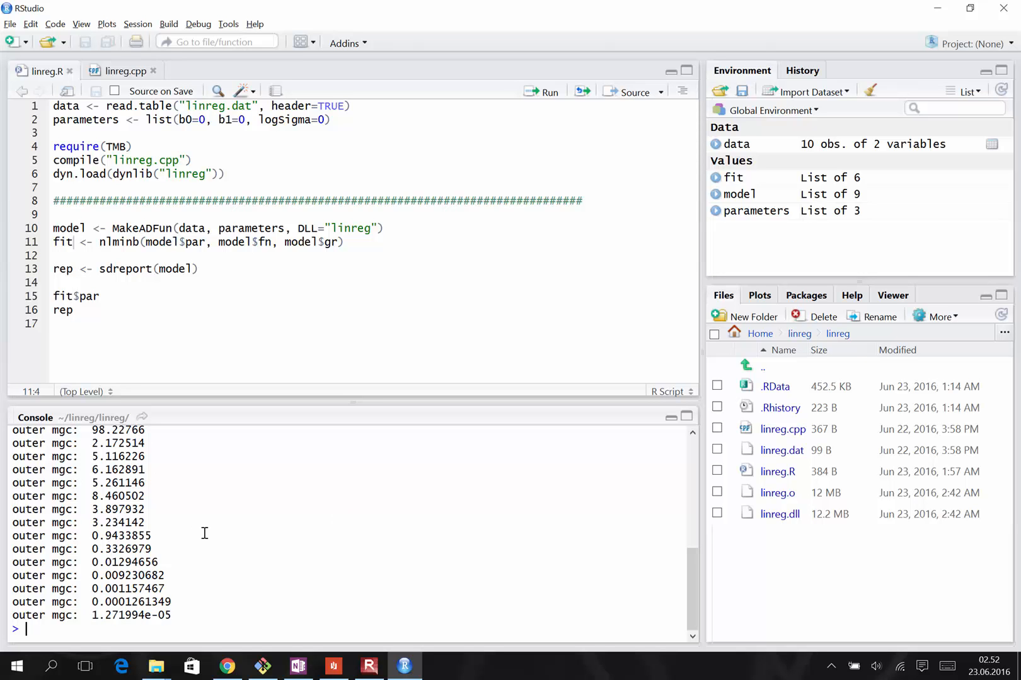
Print fit and highlight estimates b0 4.078, b1 1.909, logSigma 0.345, and convergence 0.
{"action": "type", "text": "fit"}
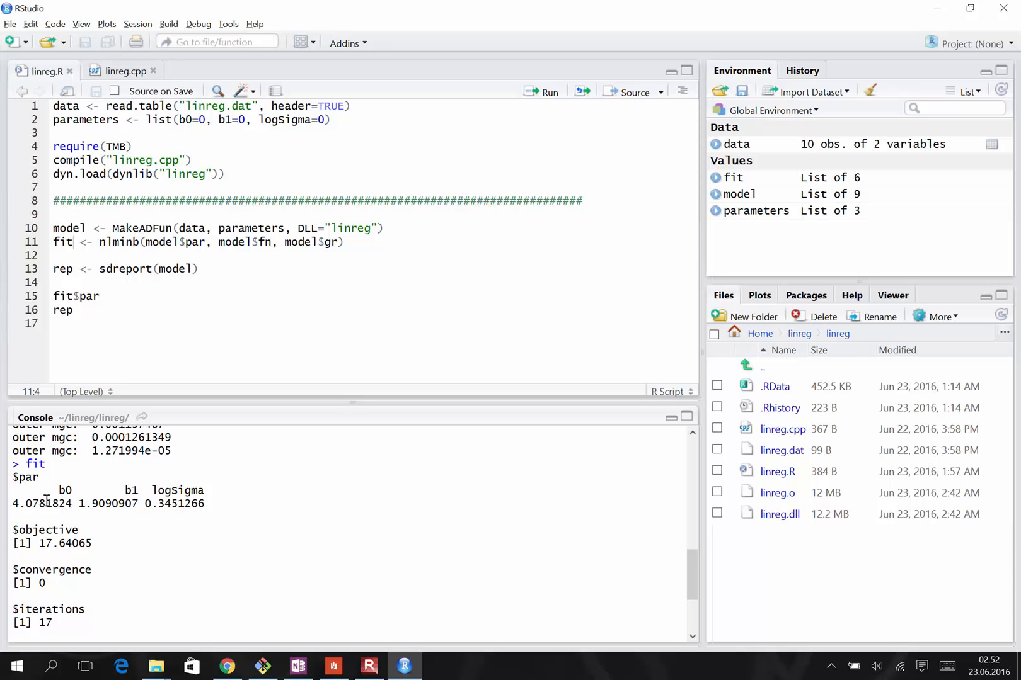
{"action": "mouse_move", "coordinate": [112, 491]}
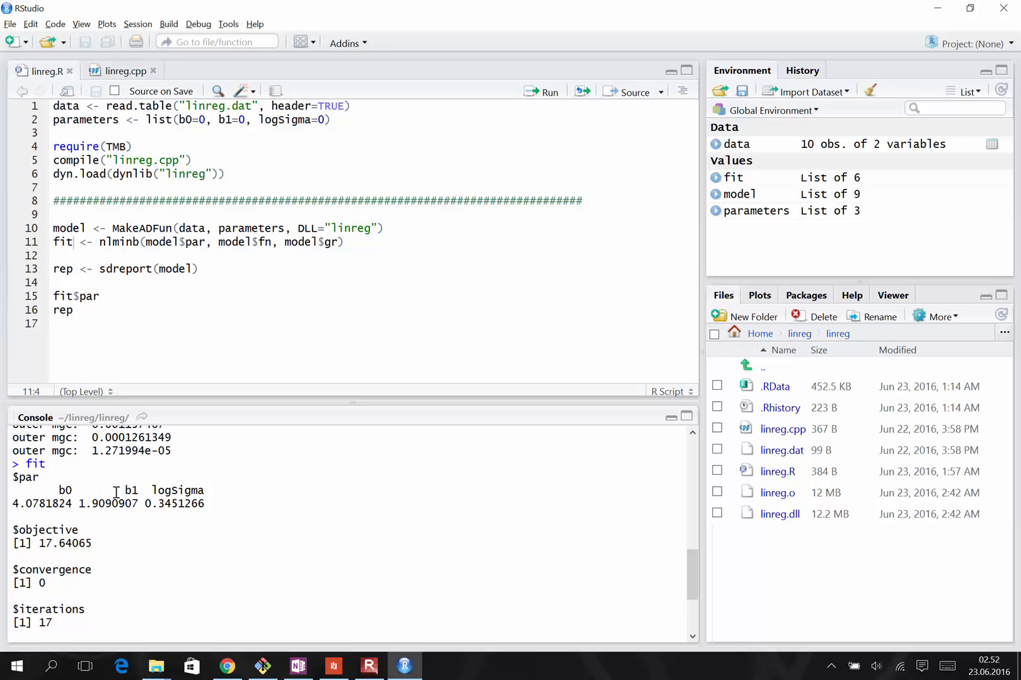
{"action": "left_click_drag", "start_coordinate": [58, 490], "coordinate": [203, 490]}
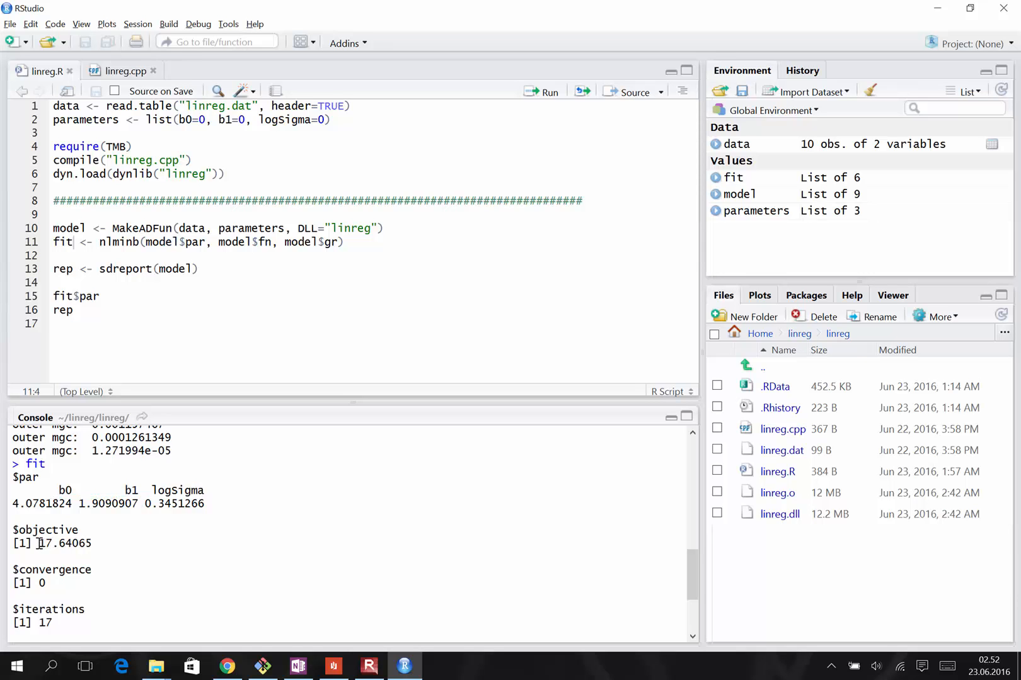
{"action": "double_click", "coordinate": [63, 544]}
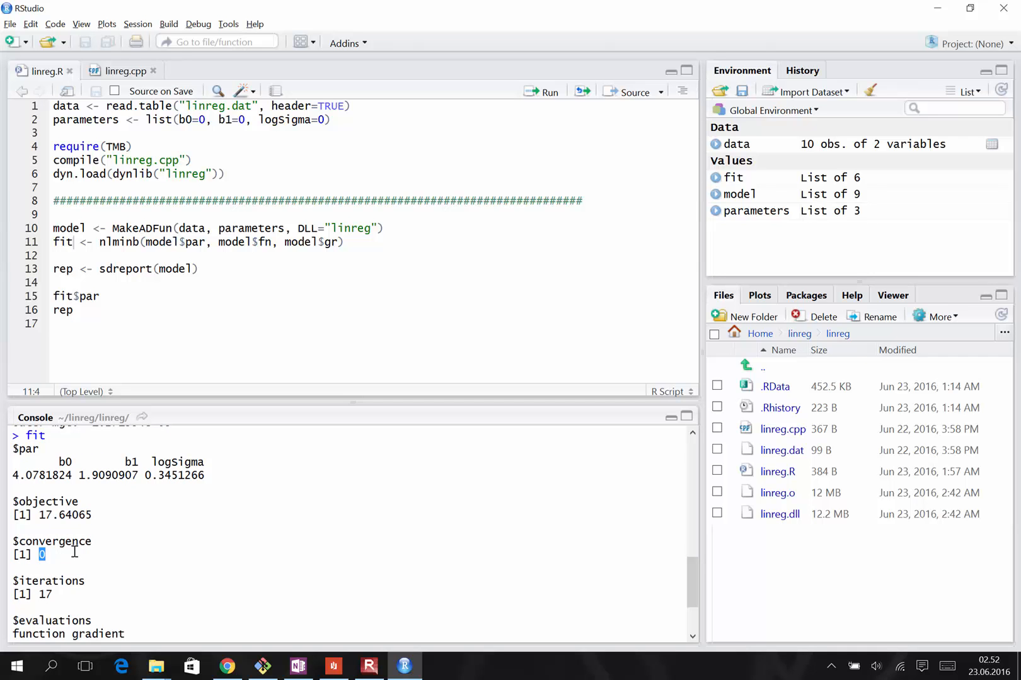
{"action": "scroll", "scroll_direction": "down", "scroll_amount": 3}
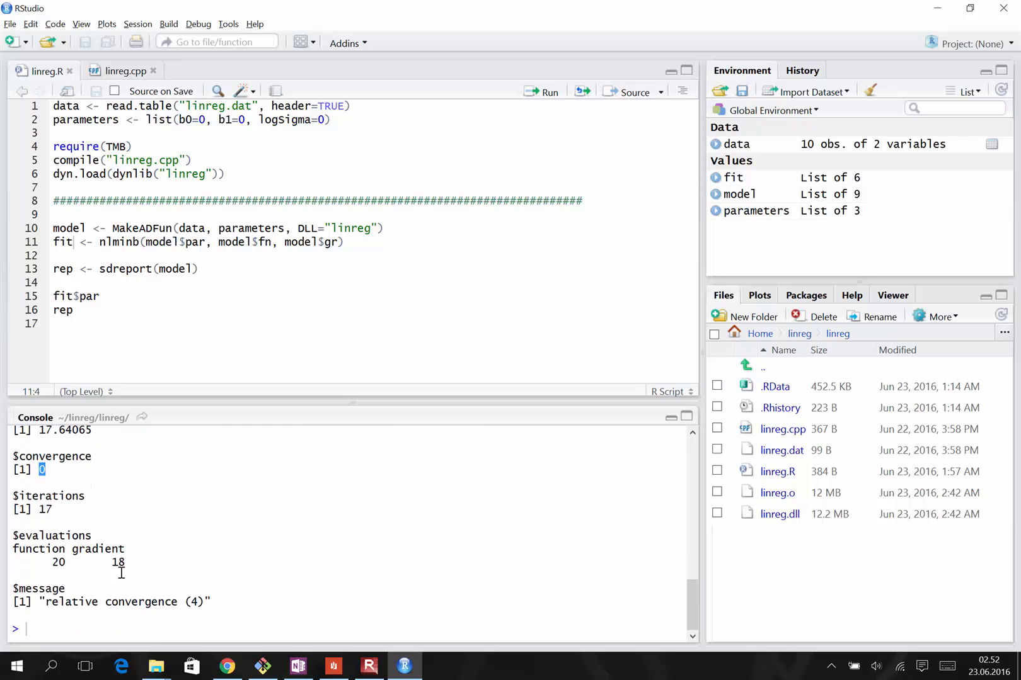
{"action": "mouse_move", "coordinate": [82, 602]}
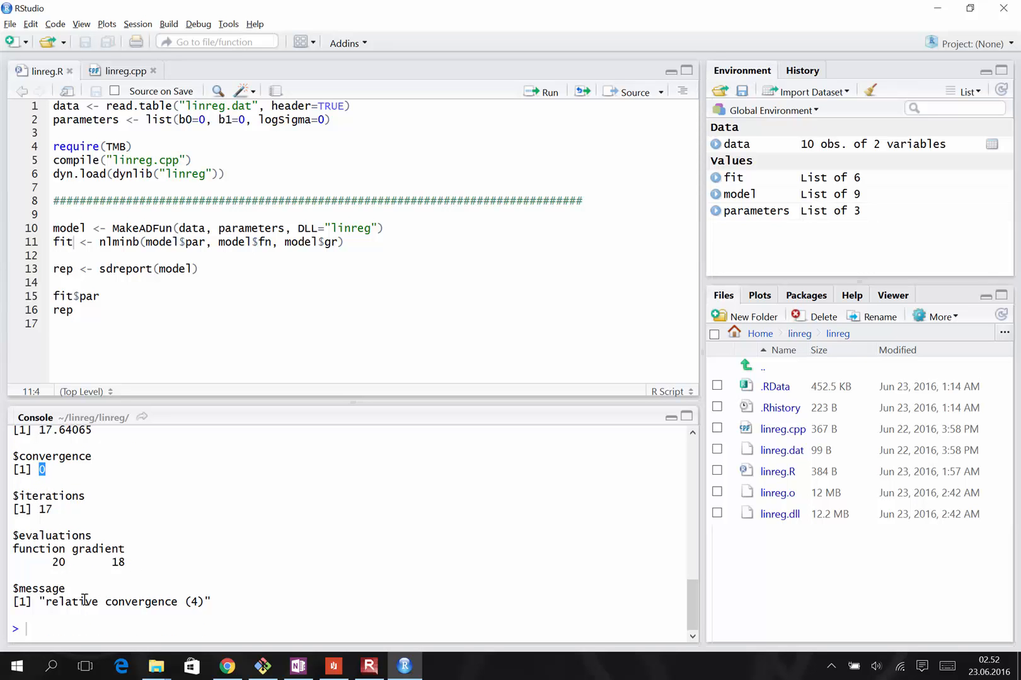
{"action": "mouse_move", "coordinate": [47, 602]}
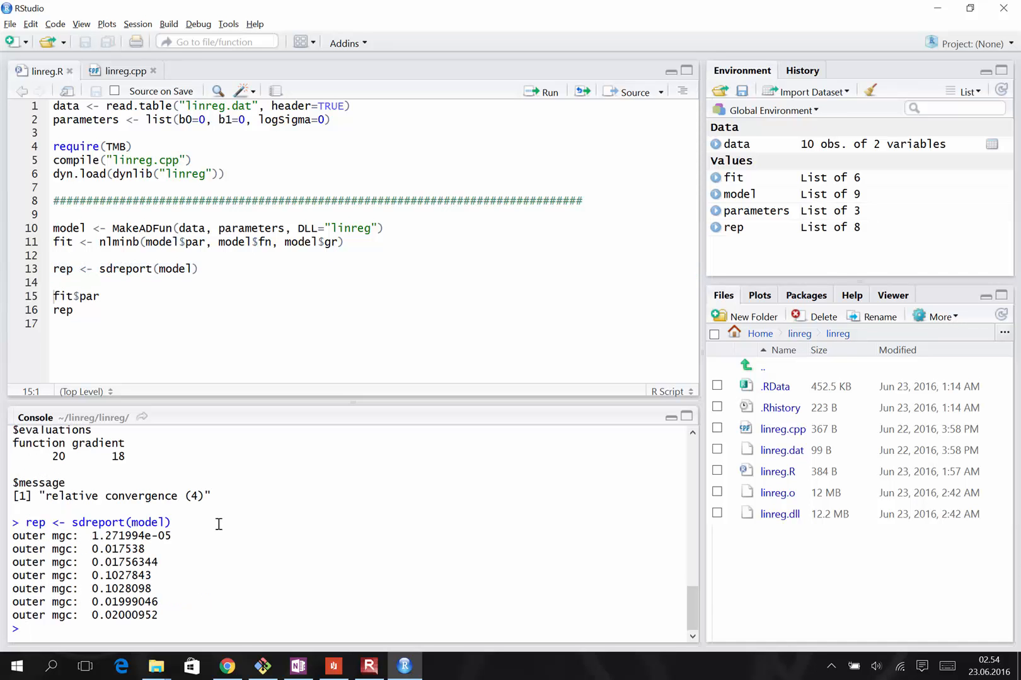
{"action": "mouse_move", "coordinate": [163, 338]}
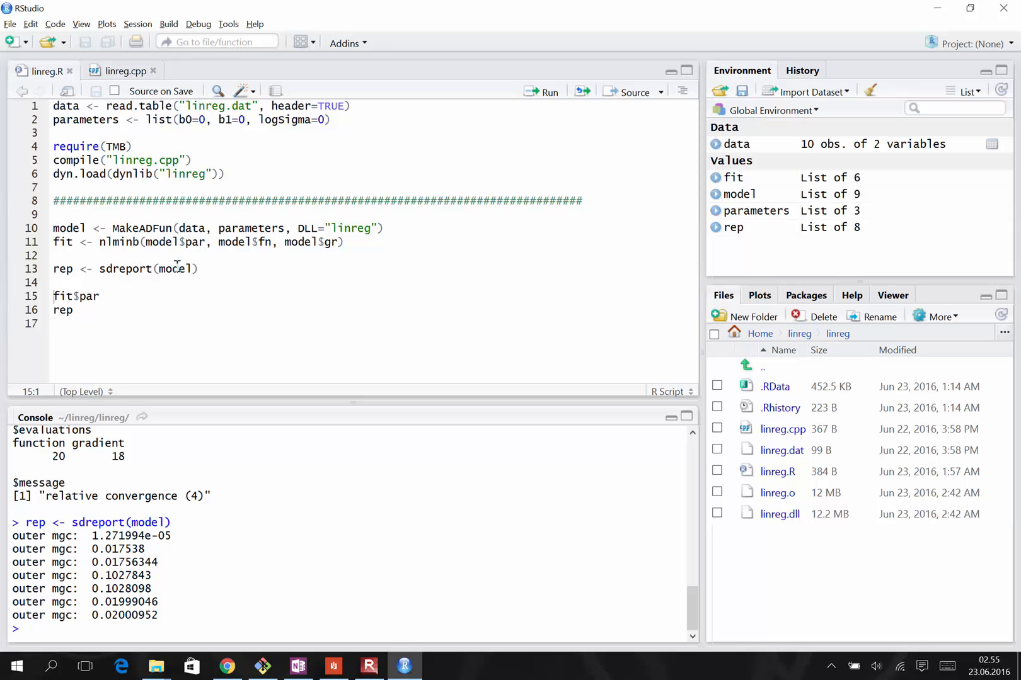
Print rep to show standard errors 0.704 for b0, 0.155 for b1, 0.224 for logSigma.
{"action": "type", "text": "rep"}
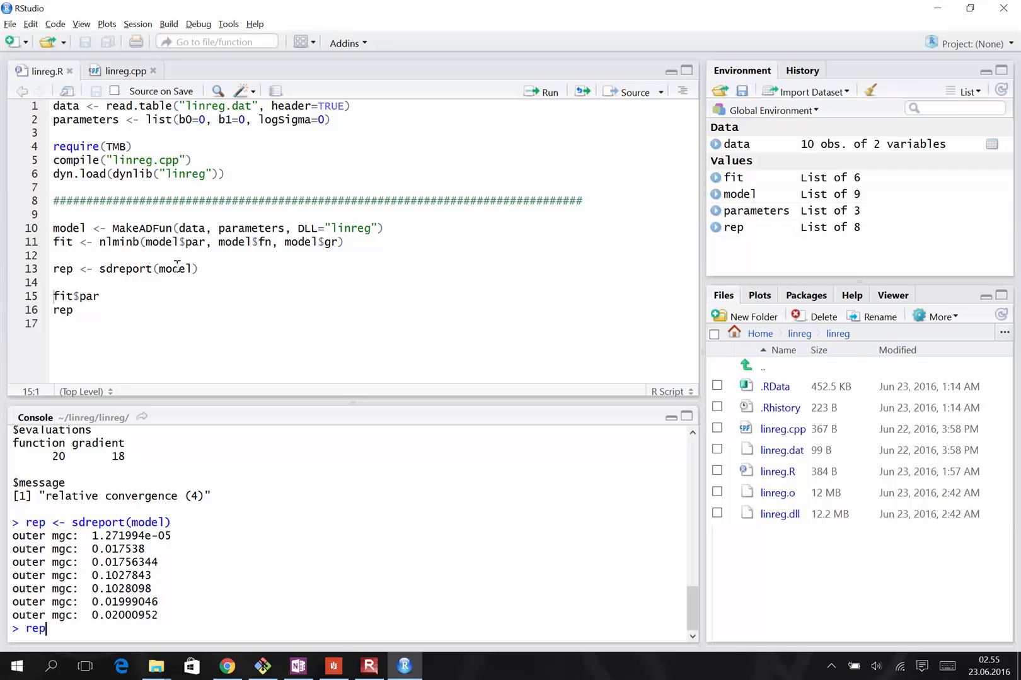
{"action": "key", "text": "Return"}
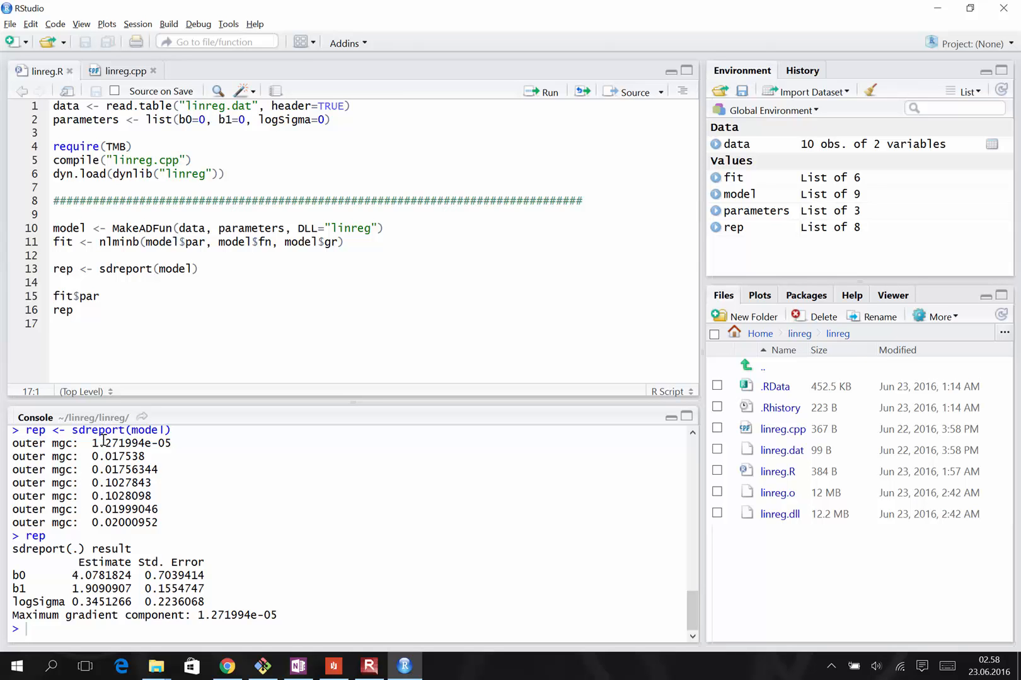
{"action": "left_click", "coordinate": [55, 324]}
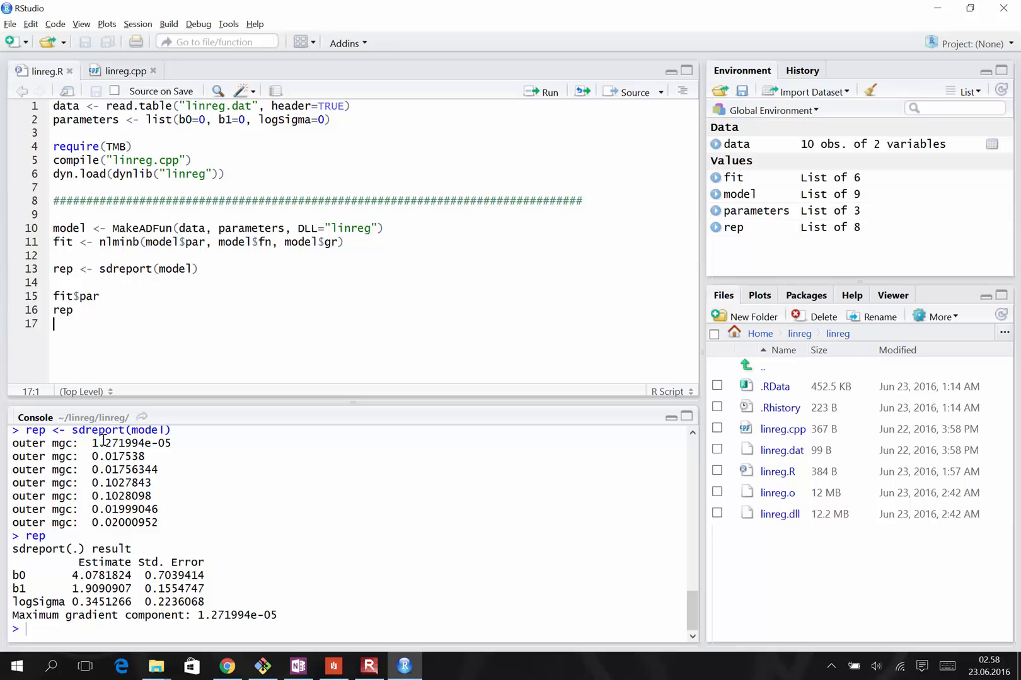